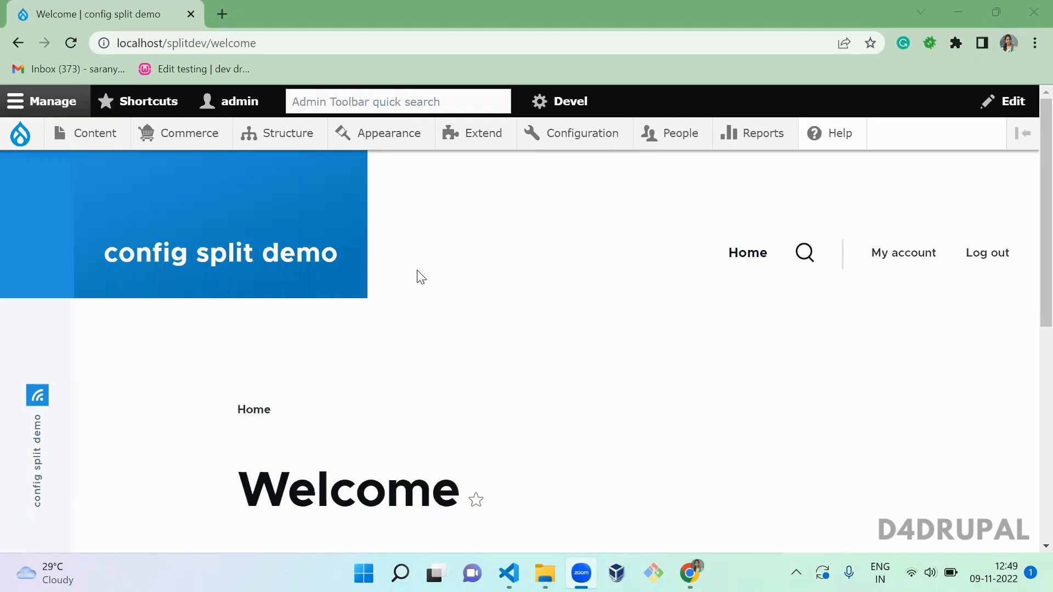
mouse_move(935, 363)
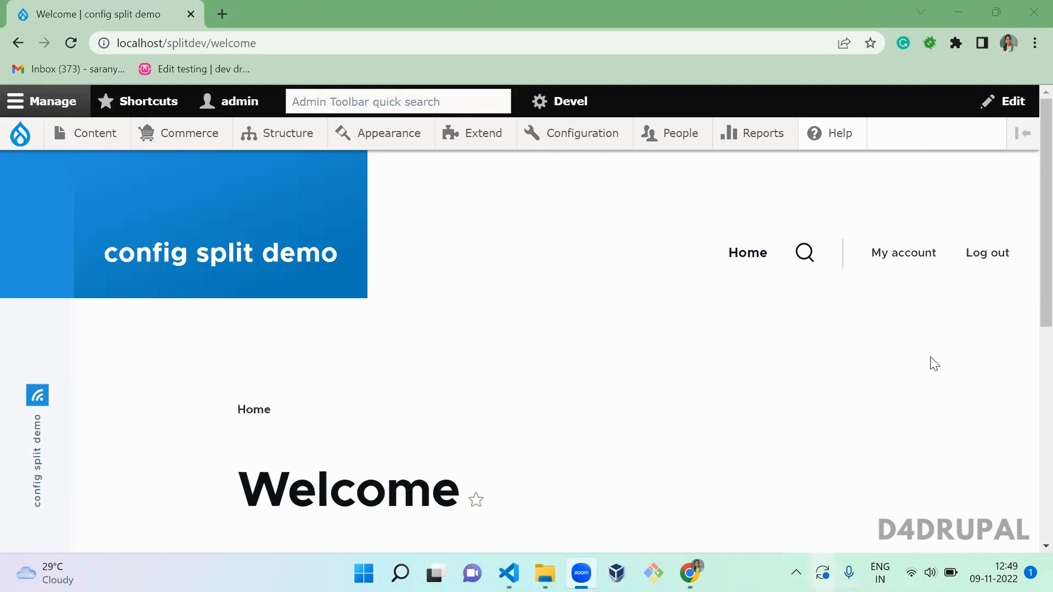
mouse_move(620, 470)
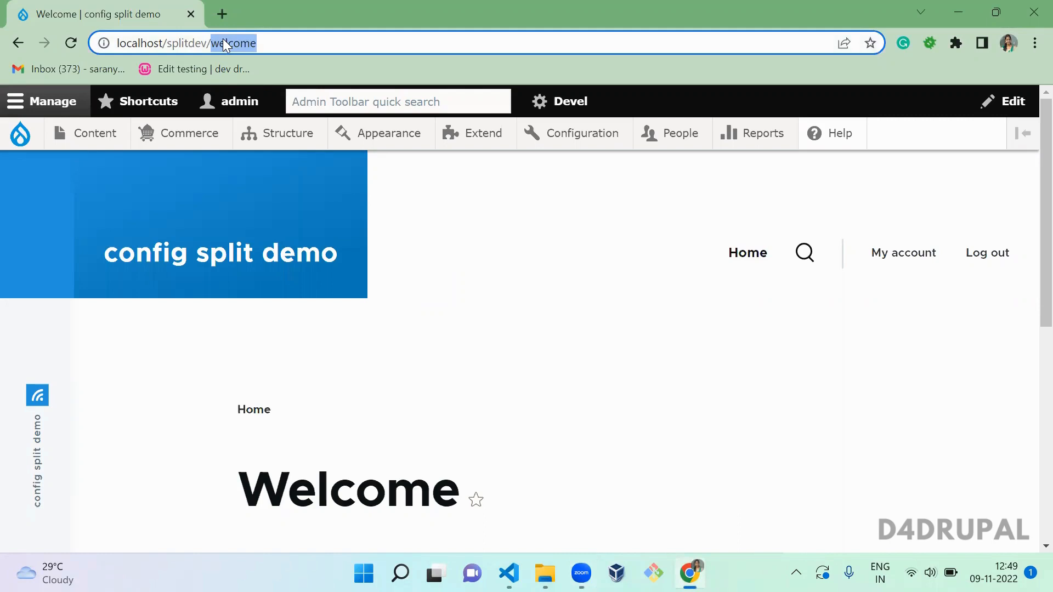
Reload localhost/splitdev/welcome in Chrome and view the 'Welcome to our website' message.
key("Return")
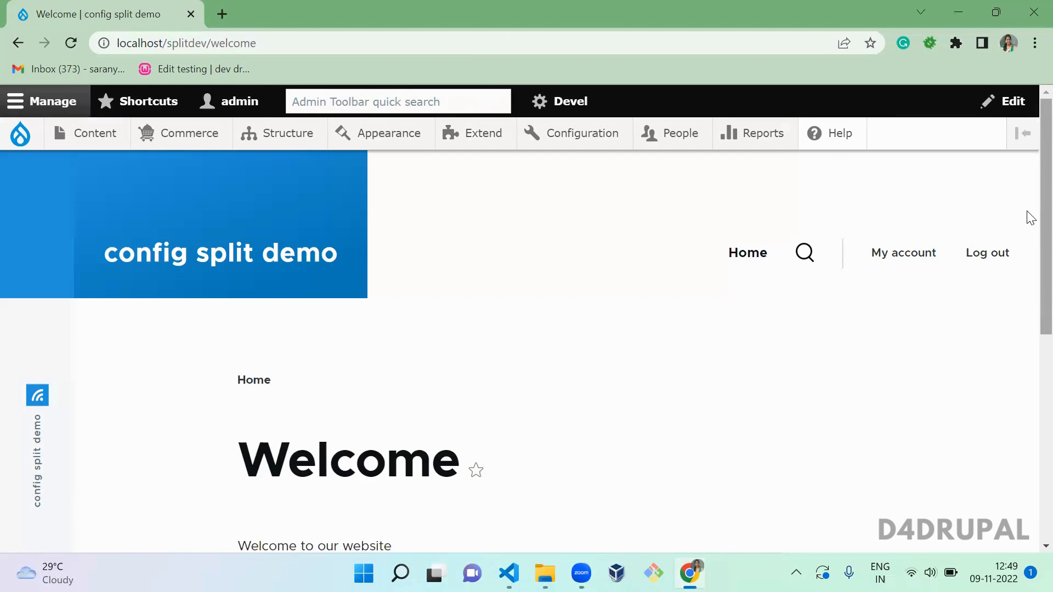
scroll("down", 3)
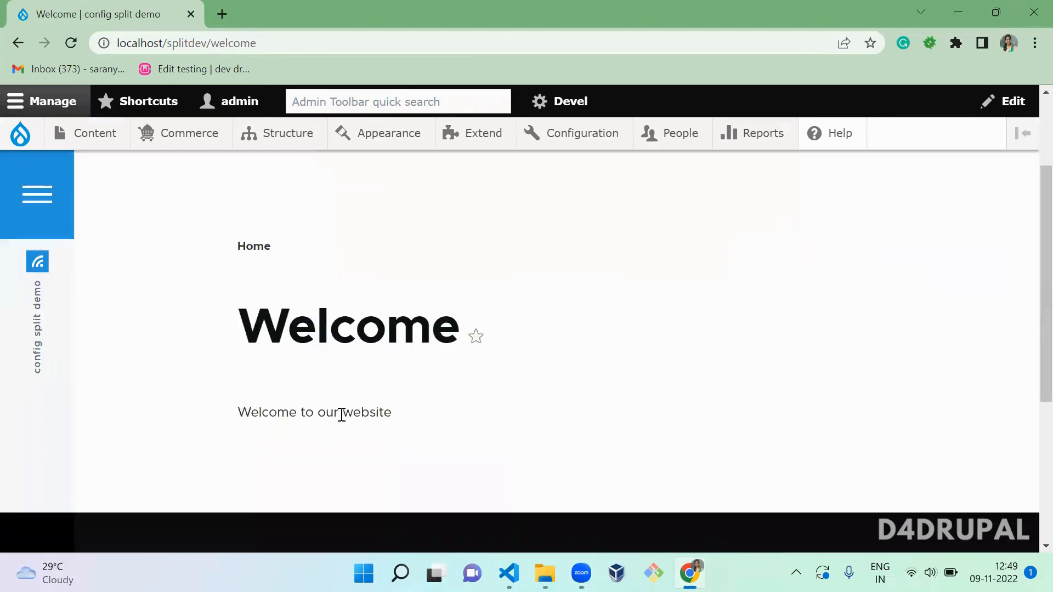
double_click(313, 411)
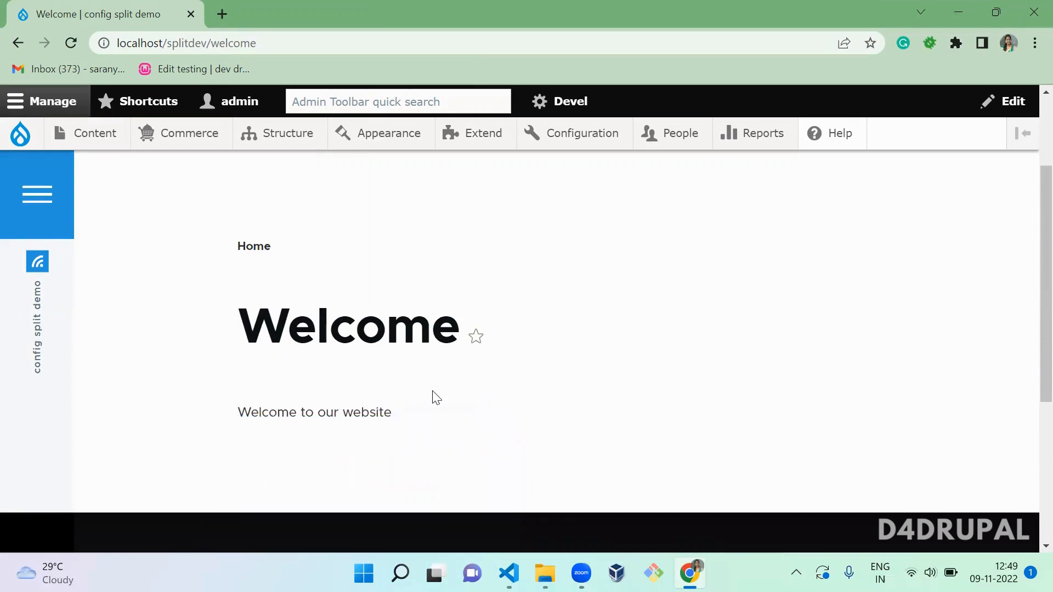
mouse_move(239, 101)
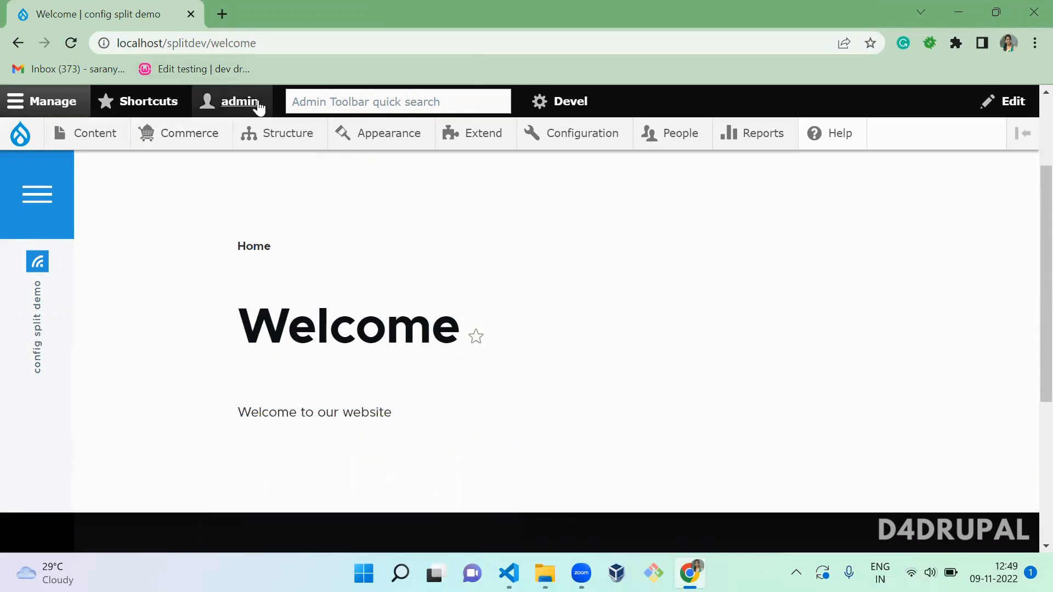
mouse_move(293, 362)
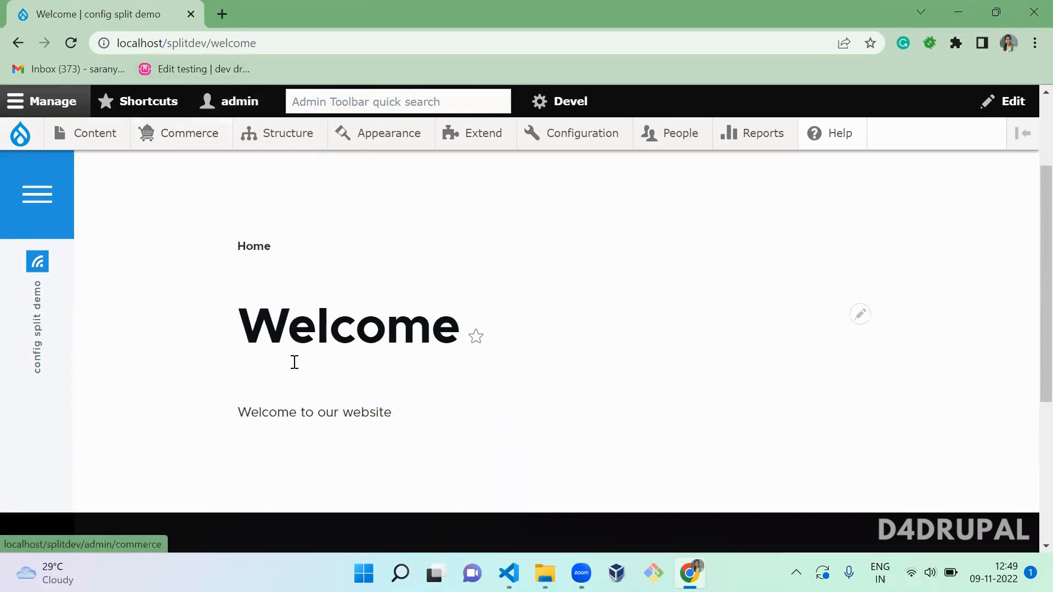
mouse_move(304, 412)
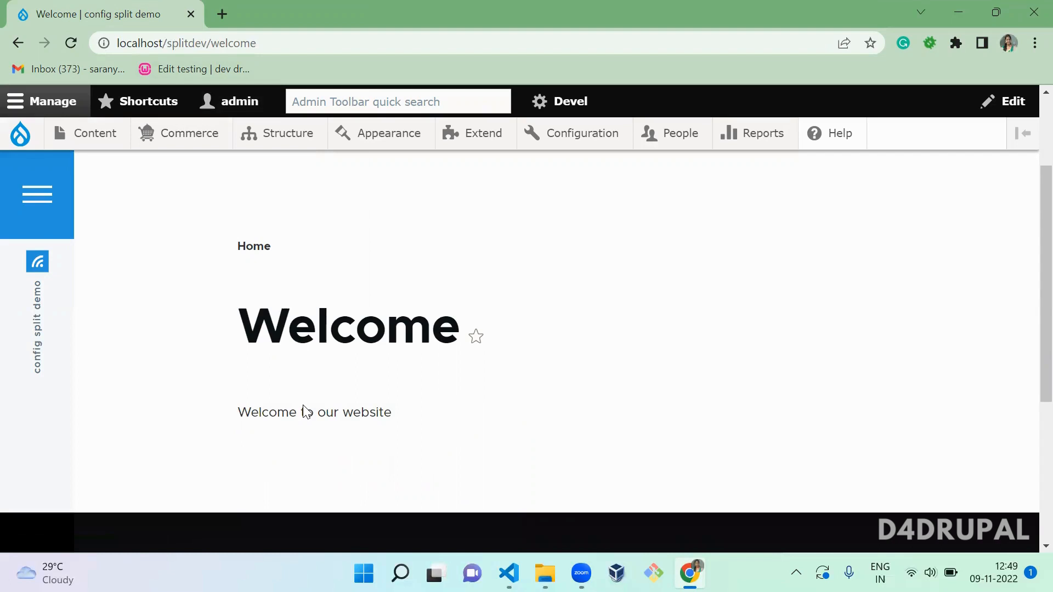
mouse_move(307, 412)
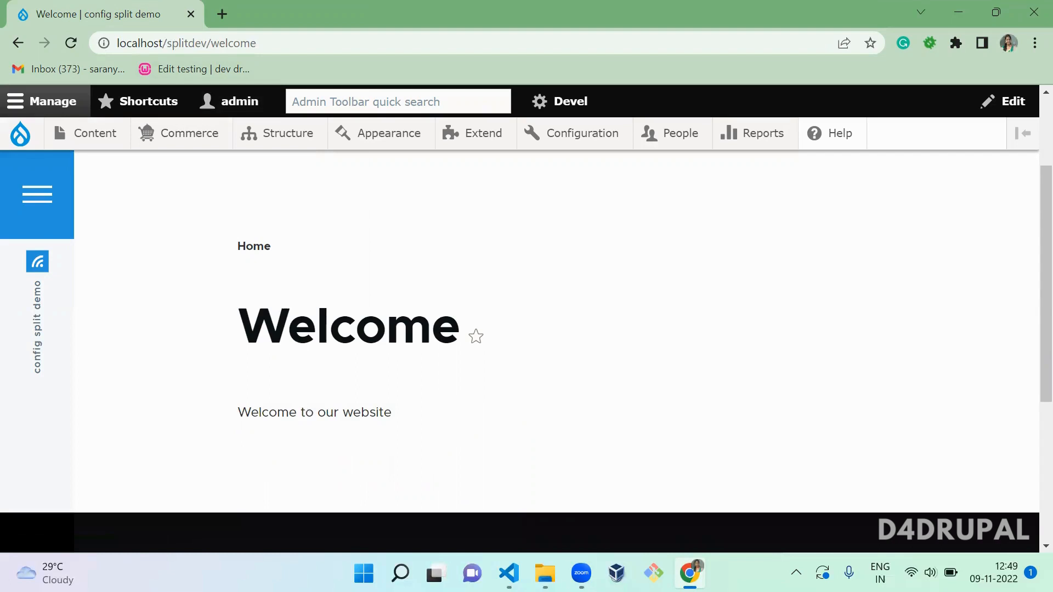
Bring up the modules/custom/custom_general folder in File Explorer.
left_click(545, 573)
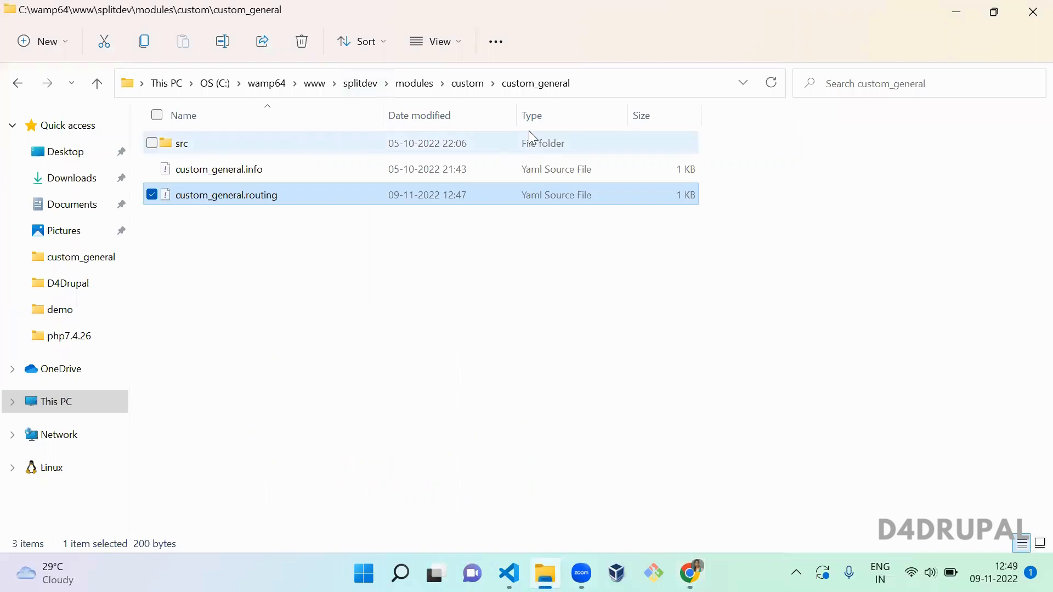
left_click(618, 409)
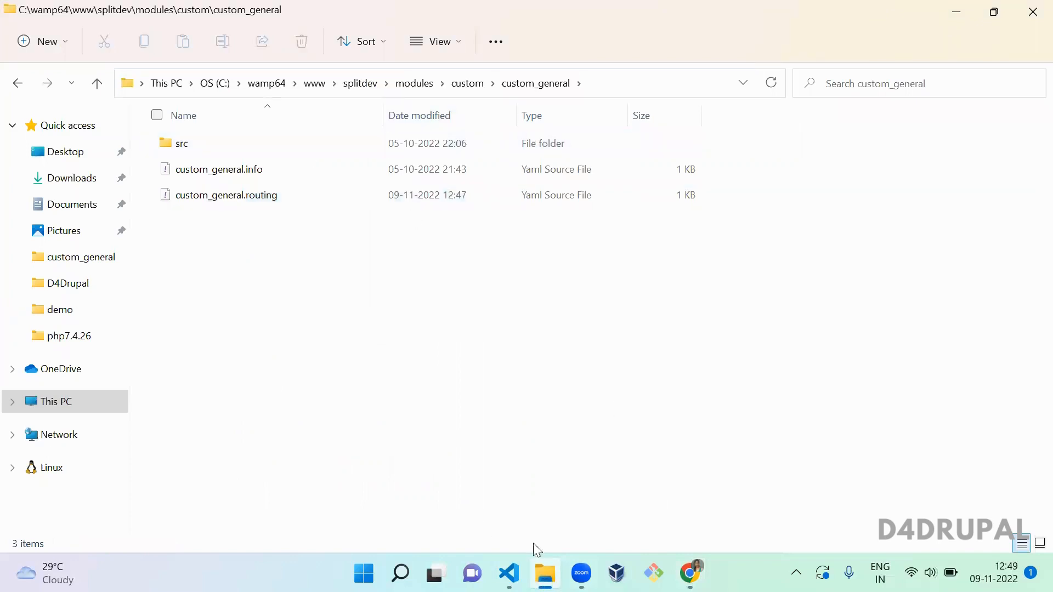
Open the custom_general folder as the VS Code workspace and show custom_general.info.yml.
left_click(508, 574)
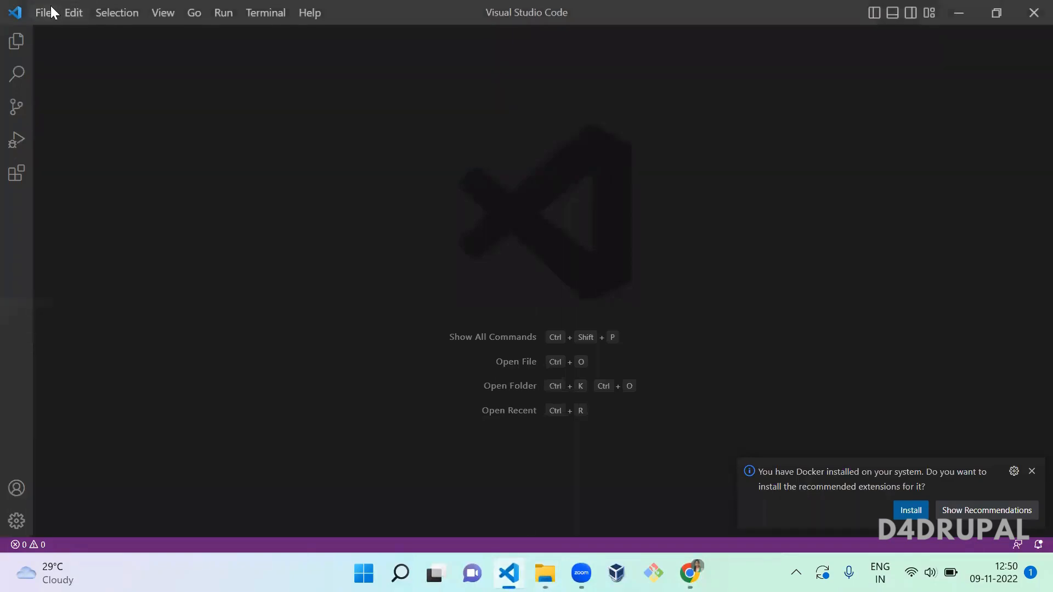
mouse_move(253, 148)
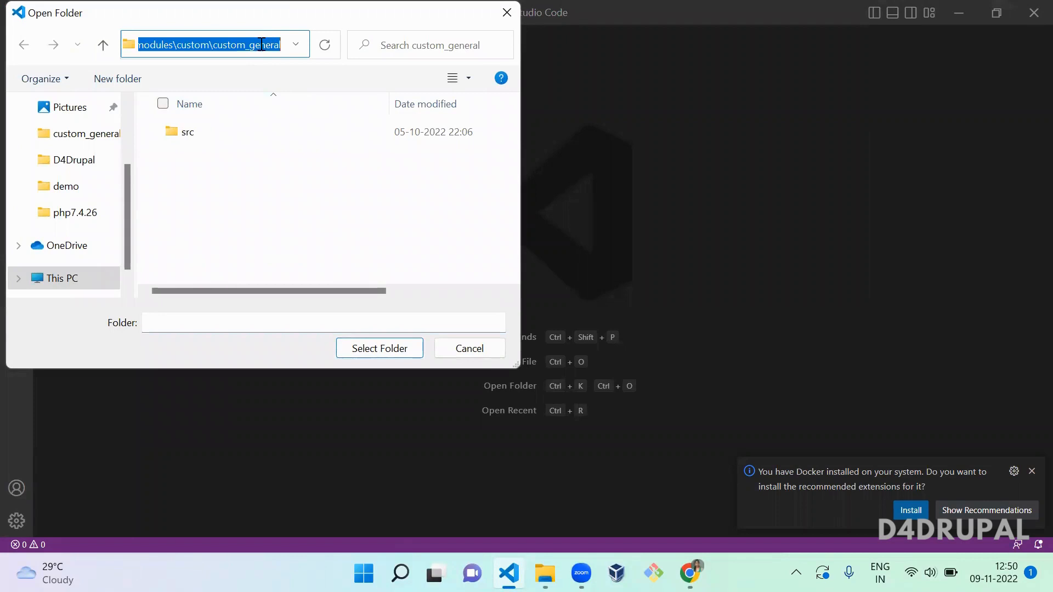
left_click(378, 348)
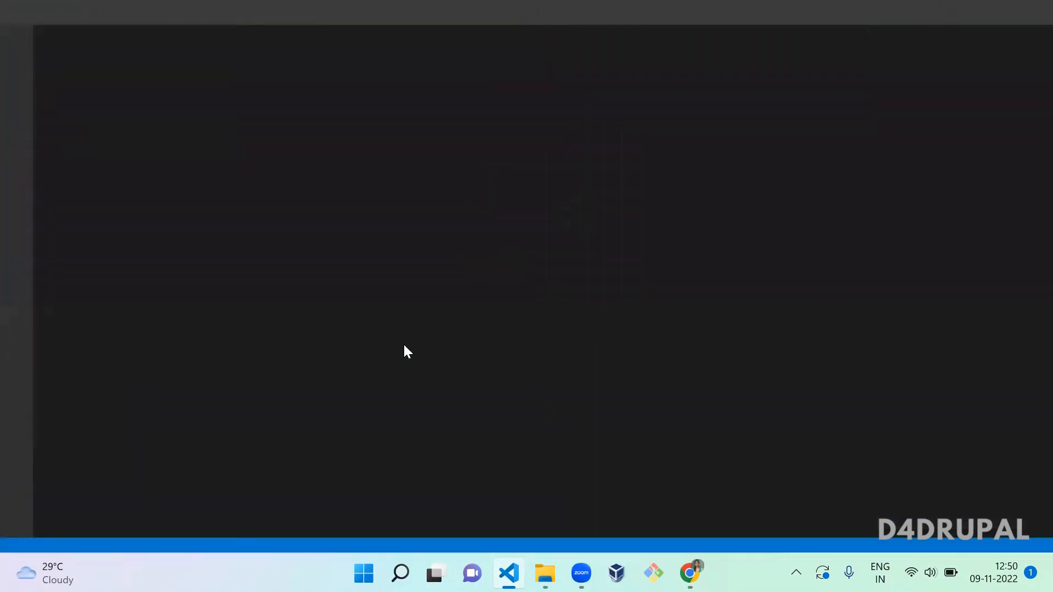
left_click(508, 572)
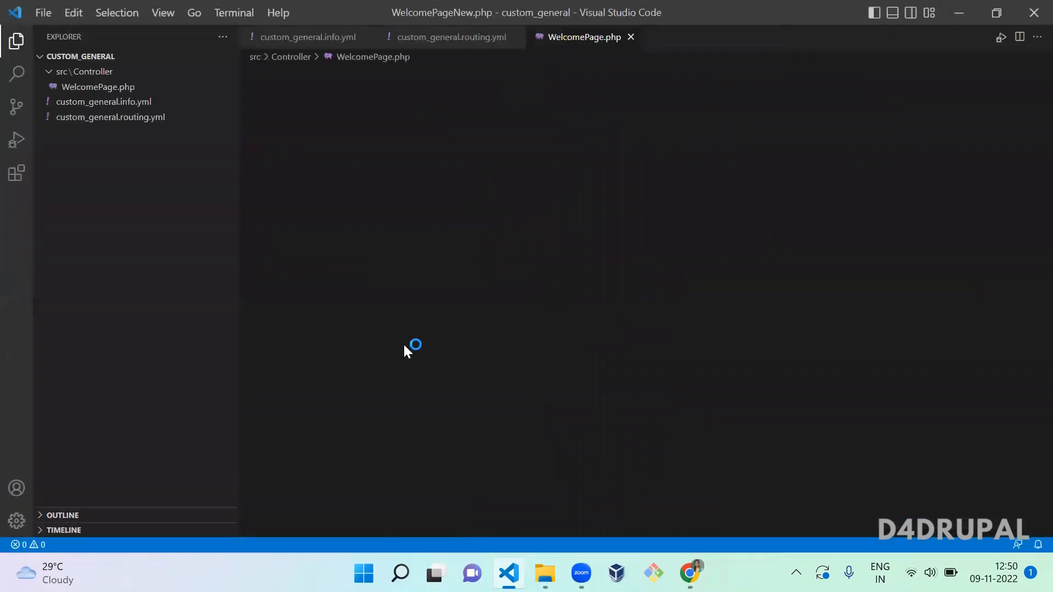
left_click(629, 38)
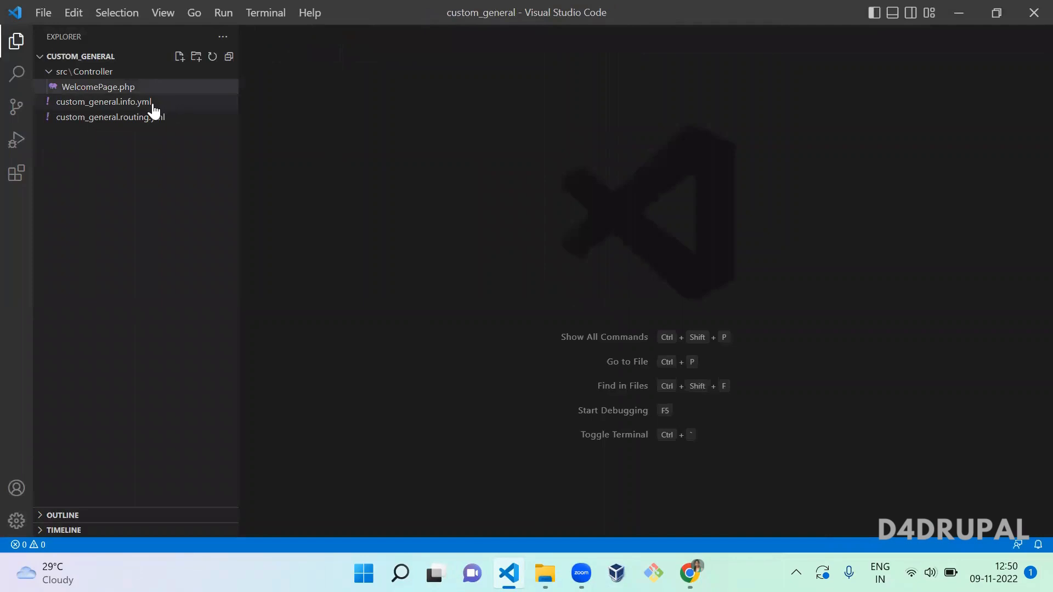
left_click(103, 101)
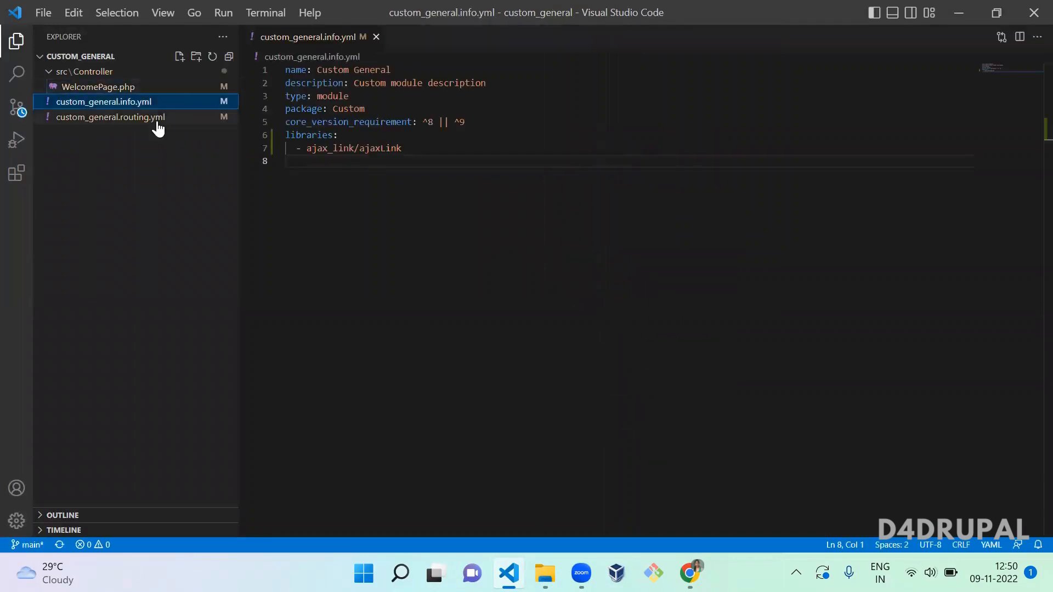
Change the welcome route path in custom_general.routing.yml to '/welcome/{user}' and show WelcomePage.php.
left_click(110, 117)
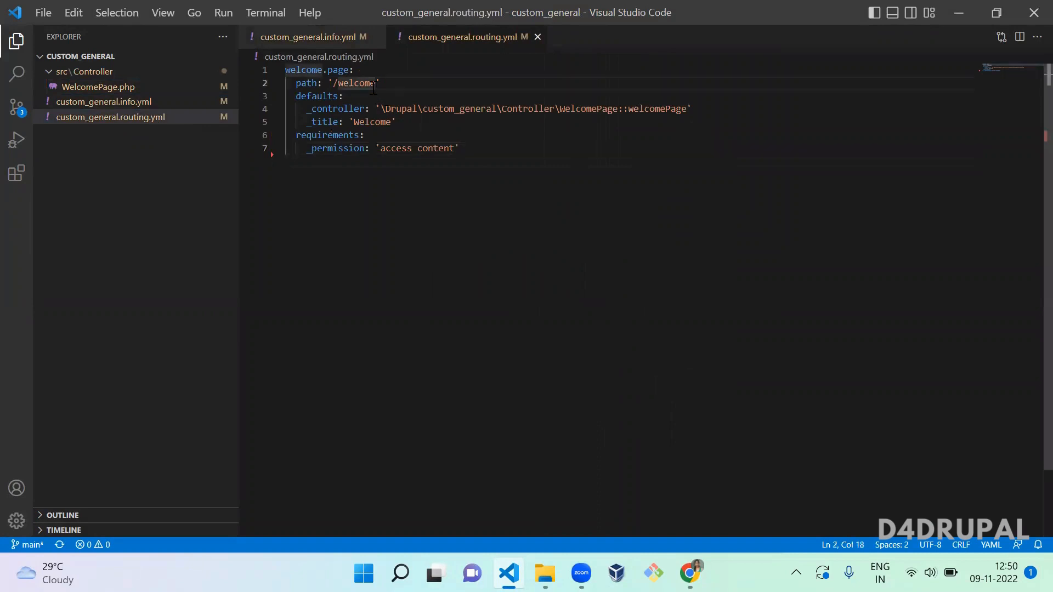
type("/{")
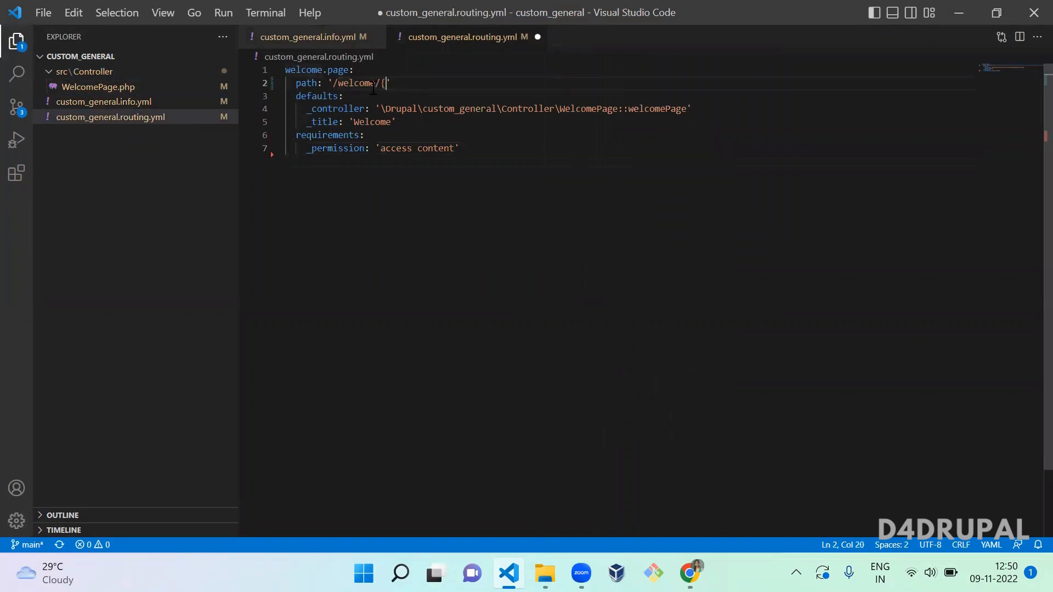
type("user}")
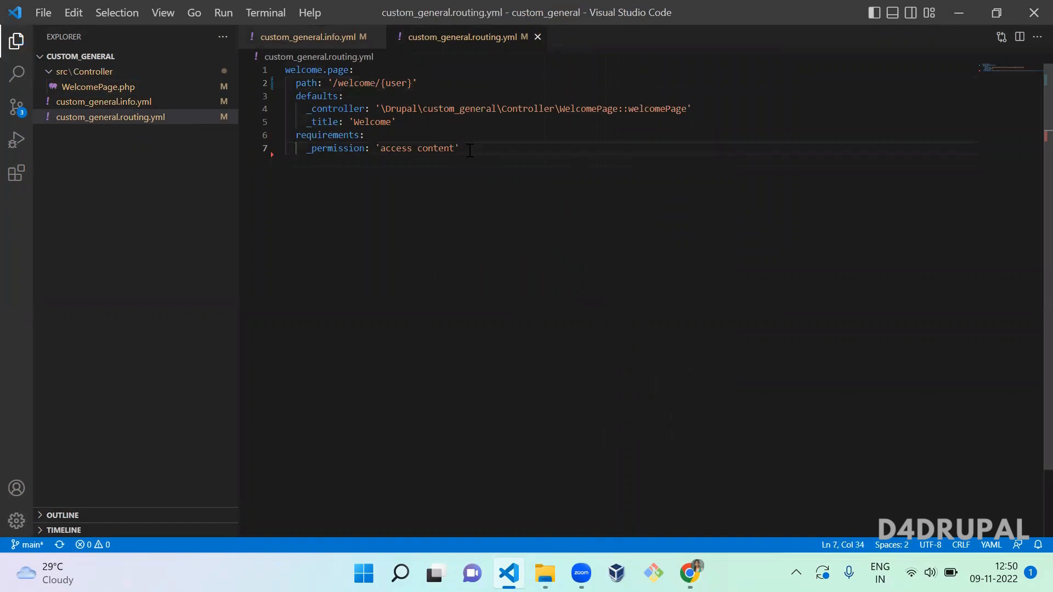
left_click(97, 86)
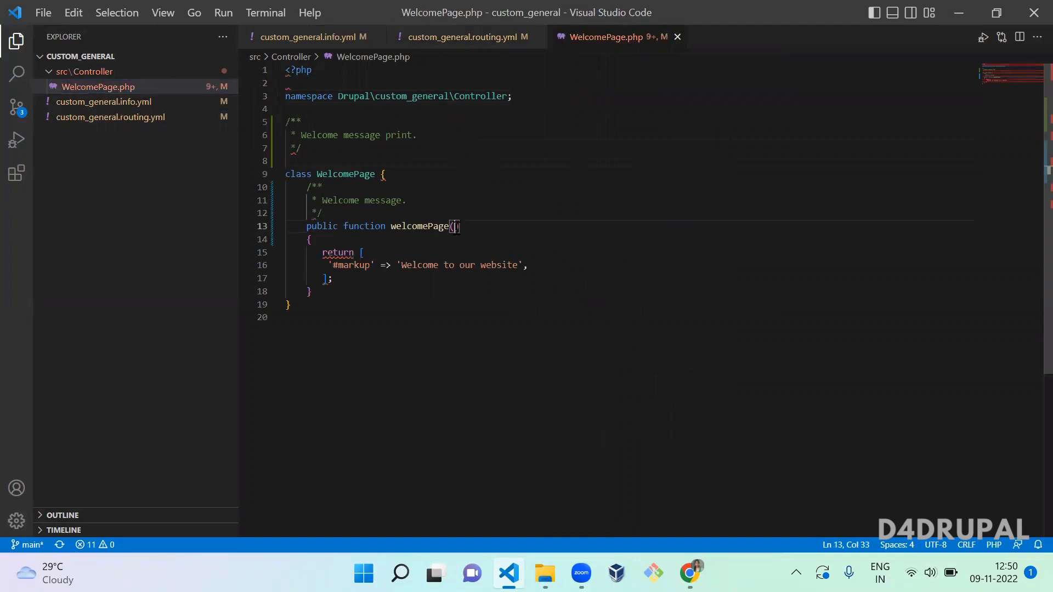
Give welcomePage() a $user parameter, make the message read 'Hello Welcome to our website', and save.
type("$user")
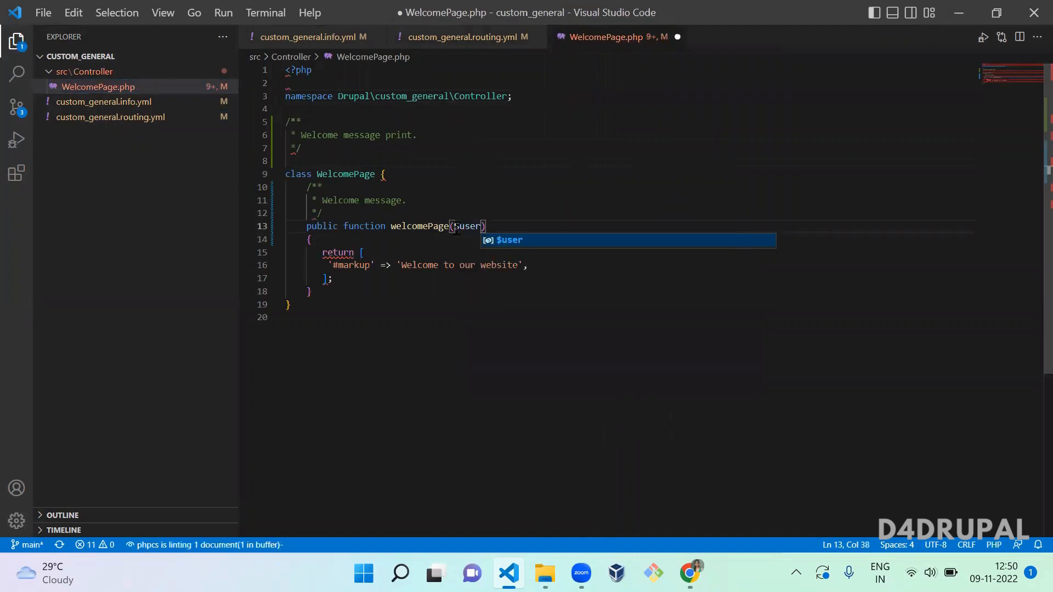
key("ctrl+s")
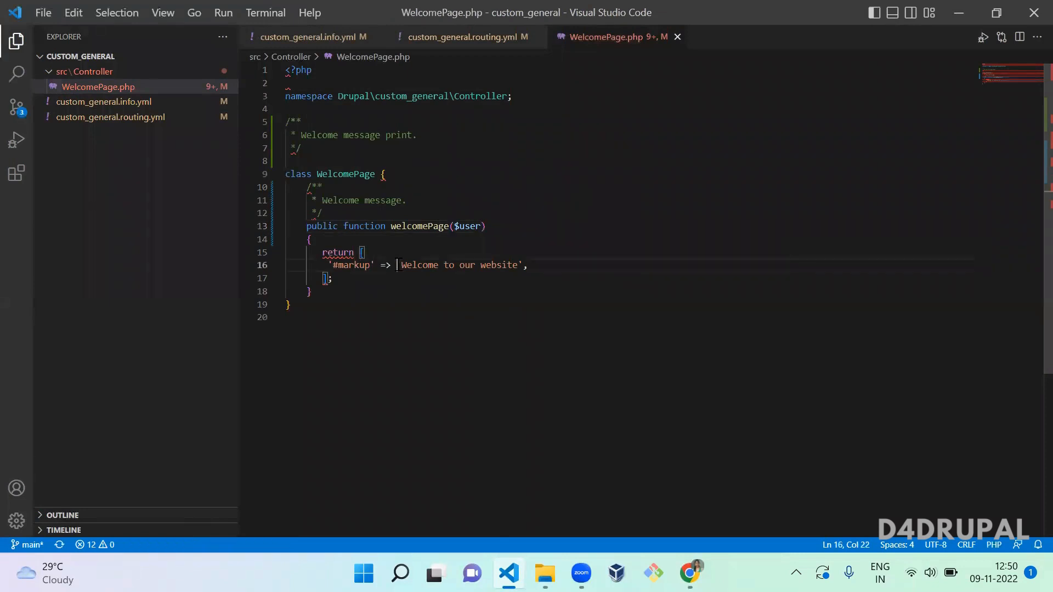
type("Hell")
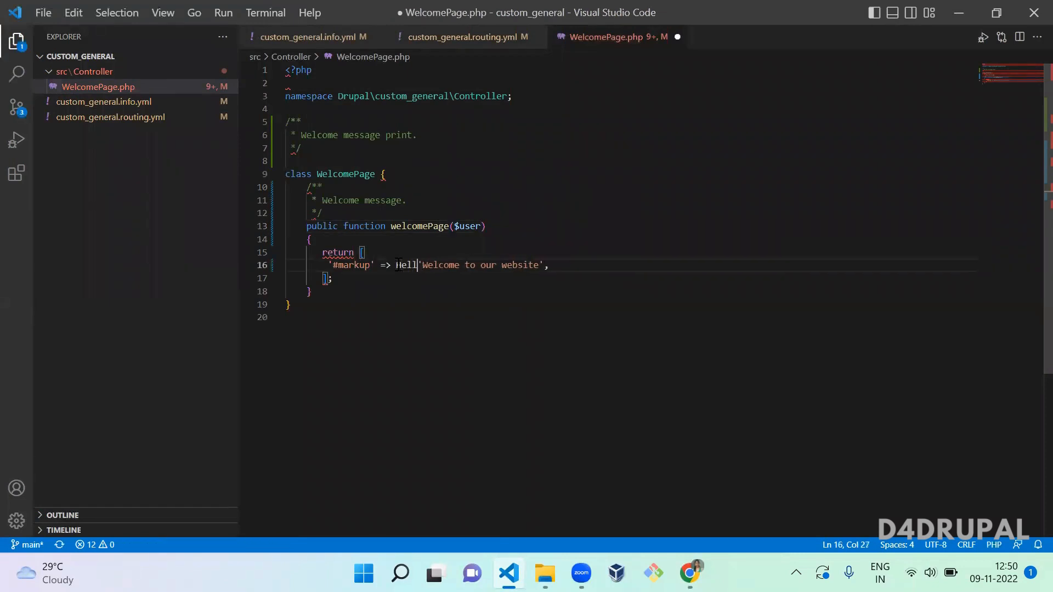
key("Backspace")
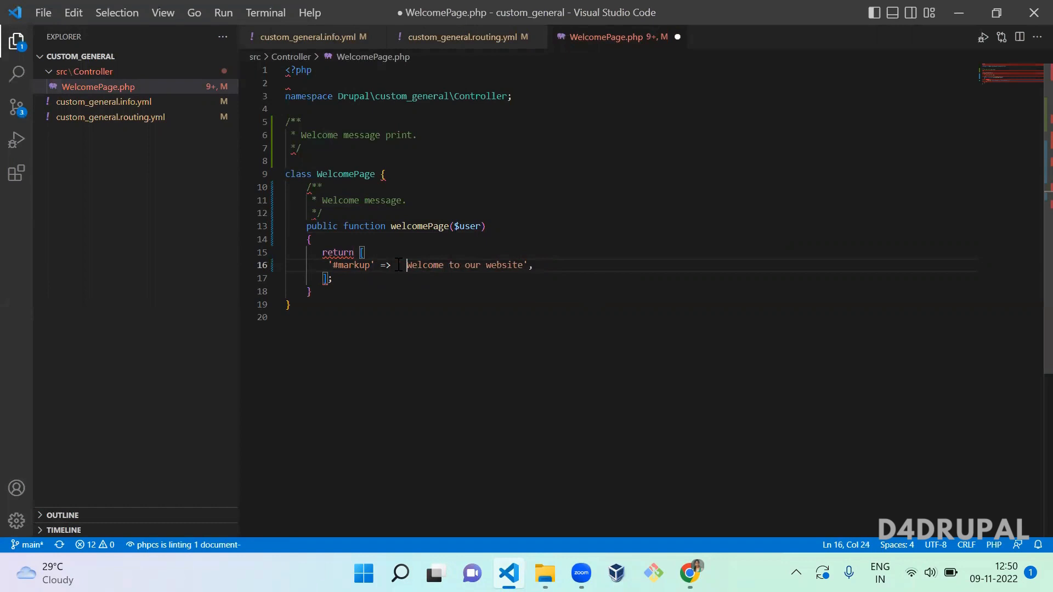
type("Hello")
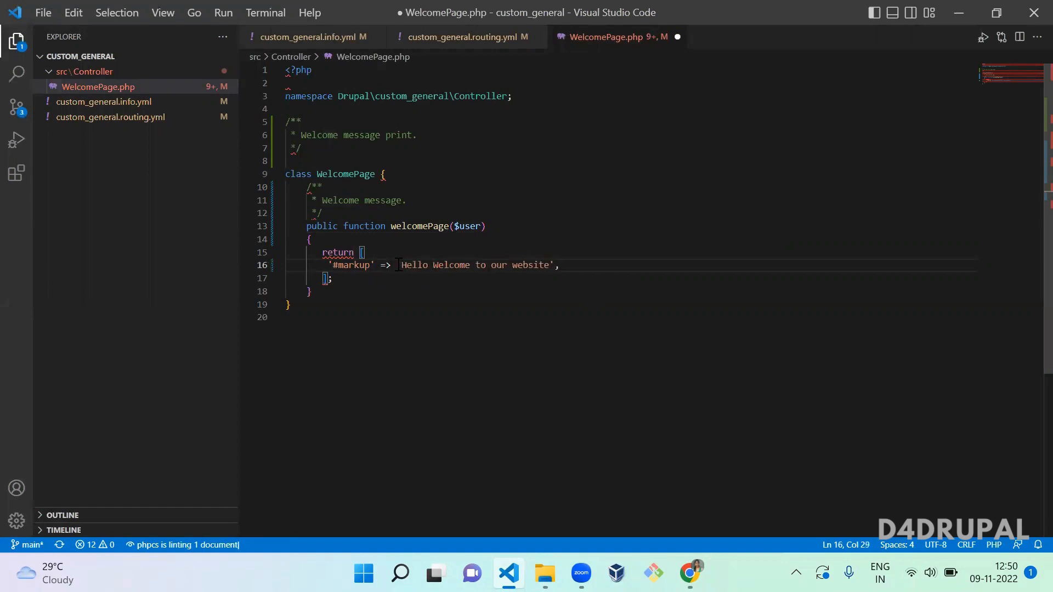
key("ctrl+s")
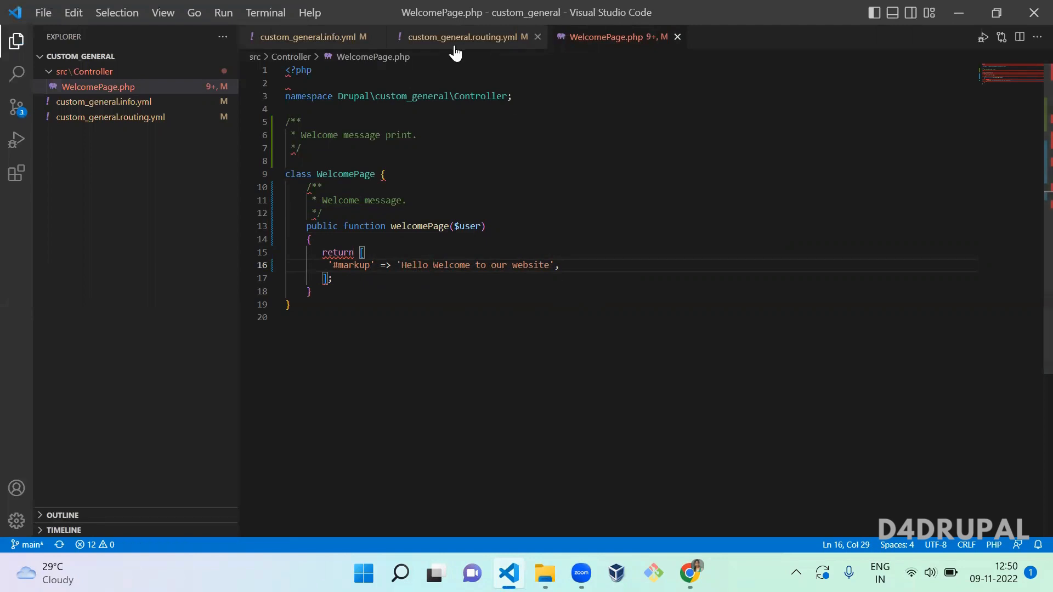
left_click(463, 37)
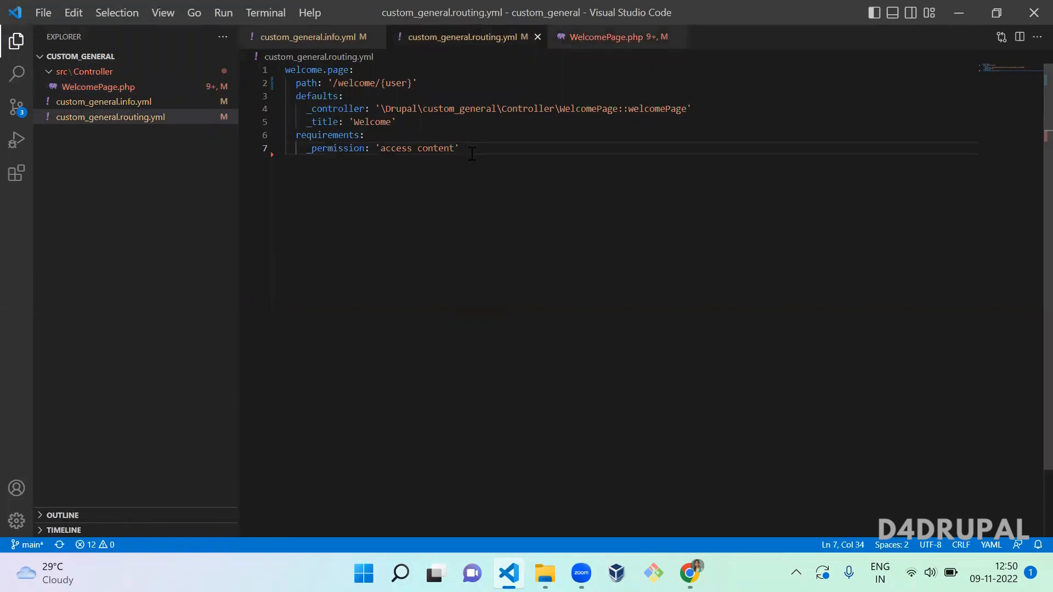
Add options > parameters > user > type: entity:user under the welcome.page route.
key("Enter")
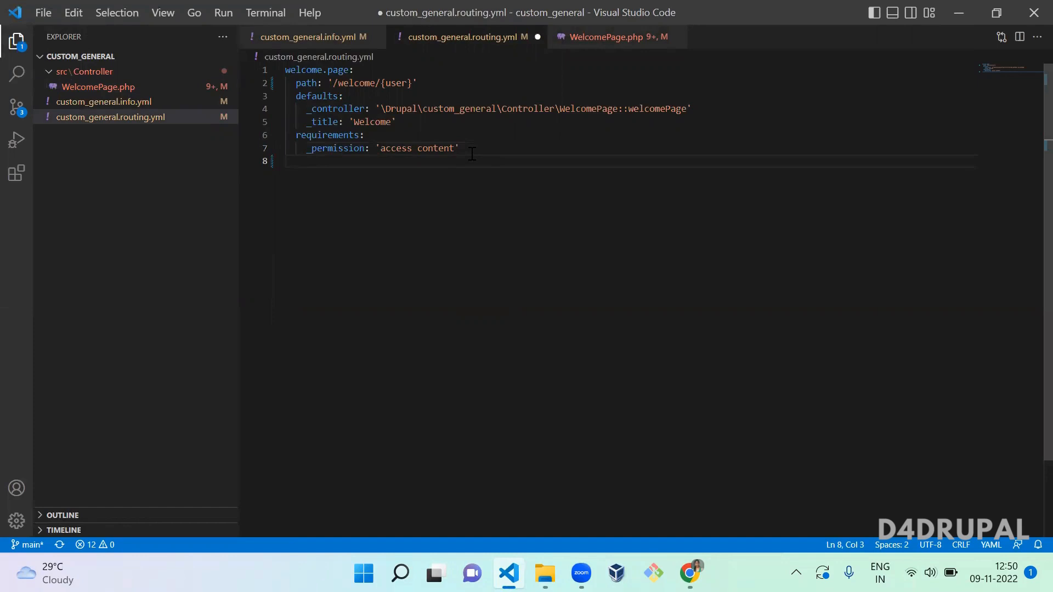
type("options:")
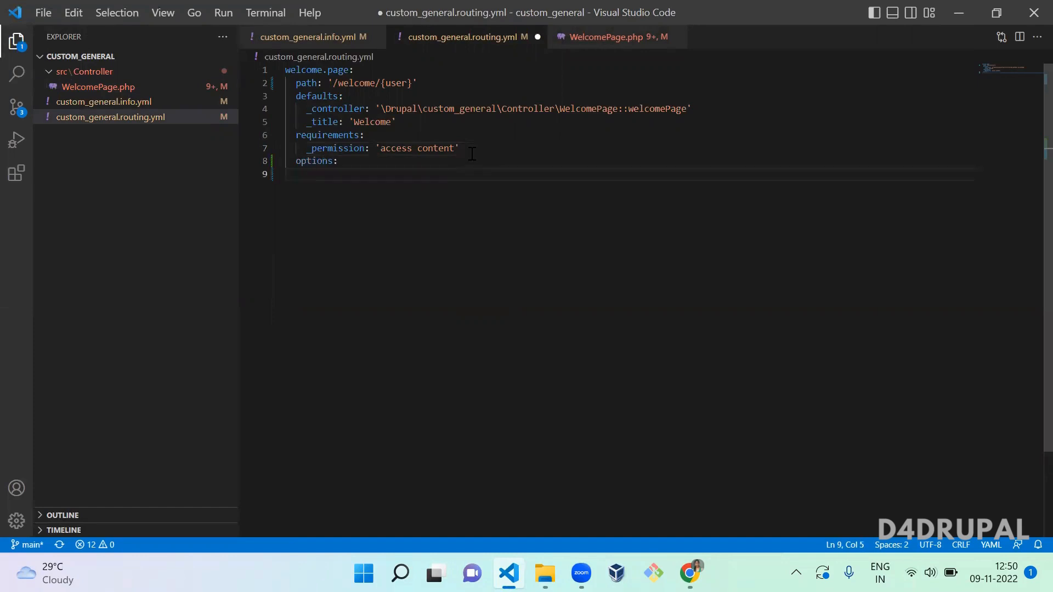
type("parametere")
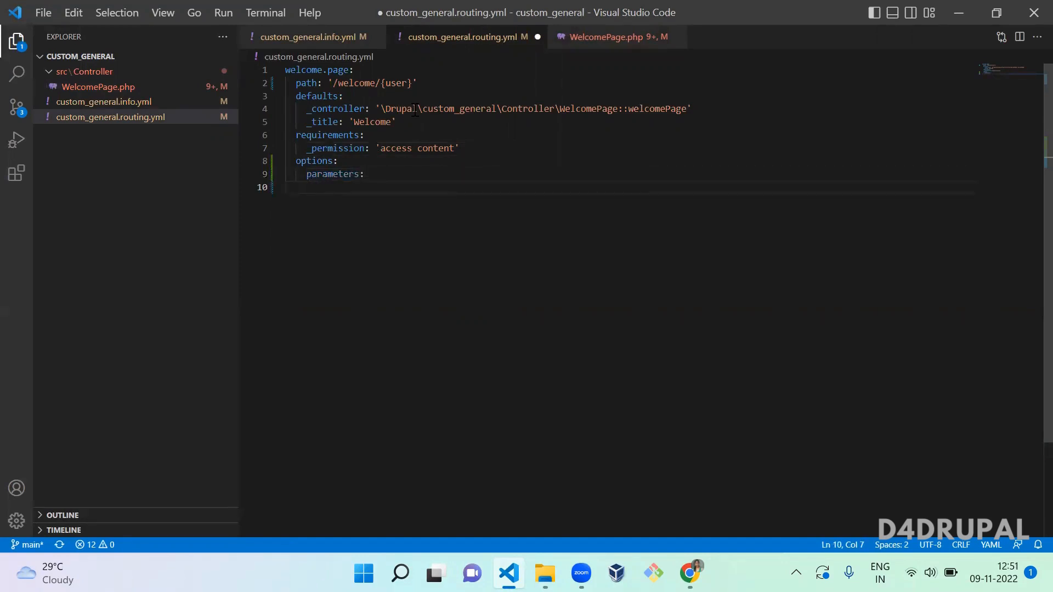
type("user:")
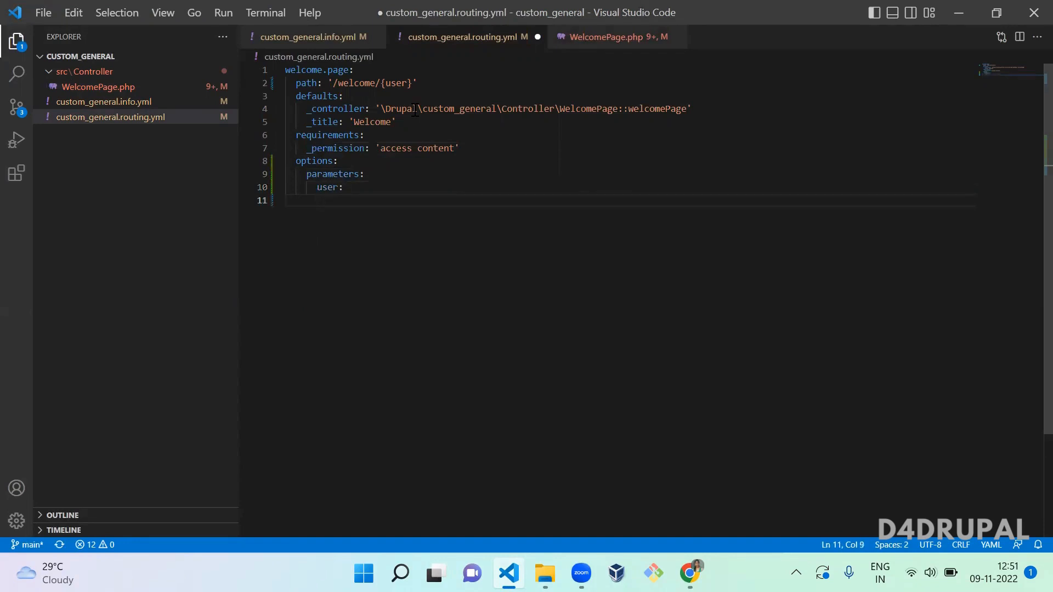
type("type:")
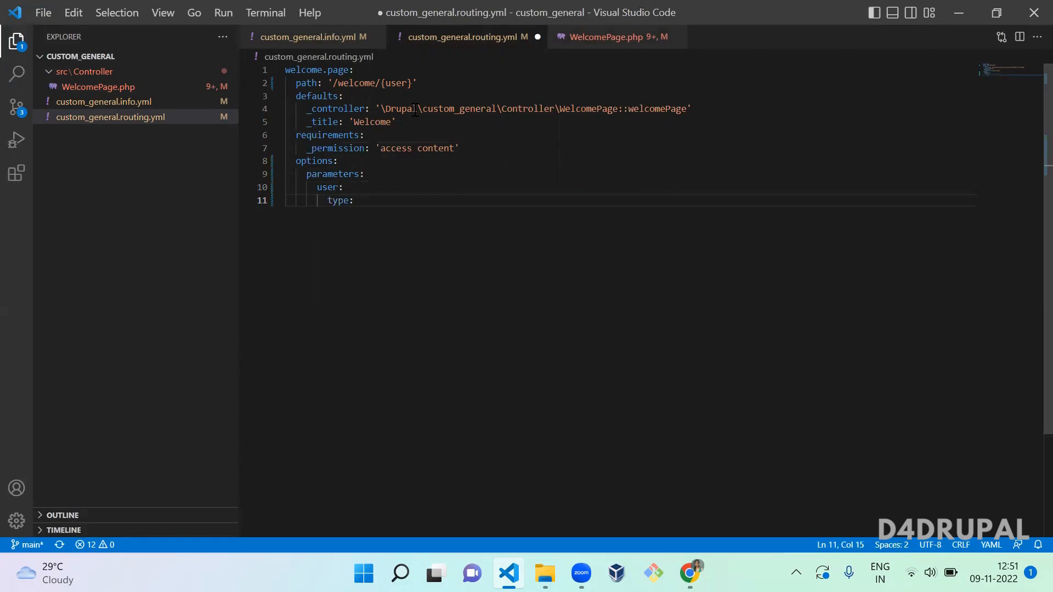
type("entity:user")
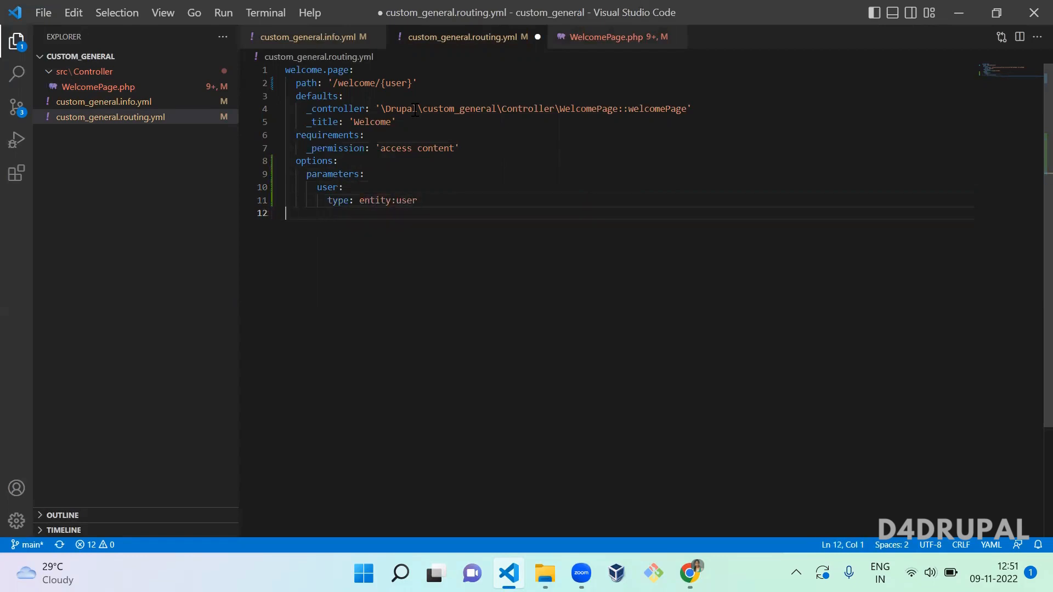
Try taxonomy term, node and block entity types, then settle the parameter type on entity:user.
double_click(405, 200)
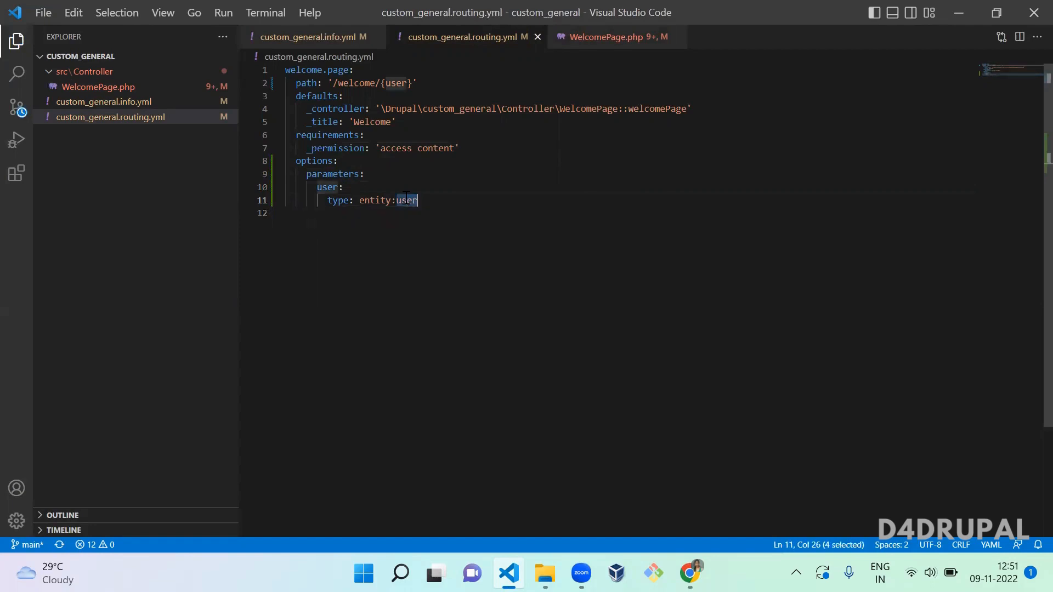
type("taxono")
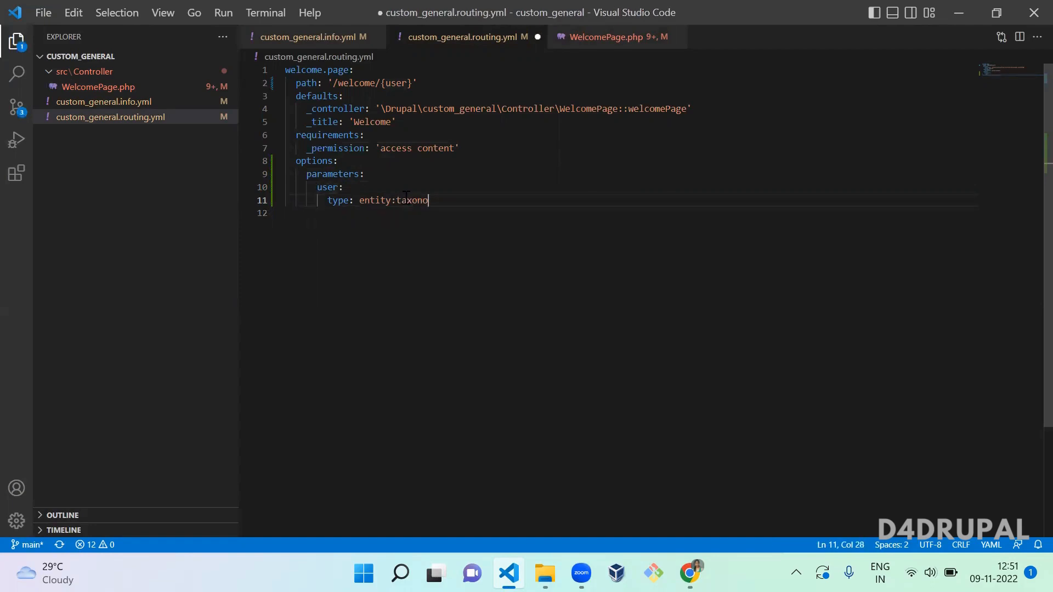
type("my_ter")
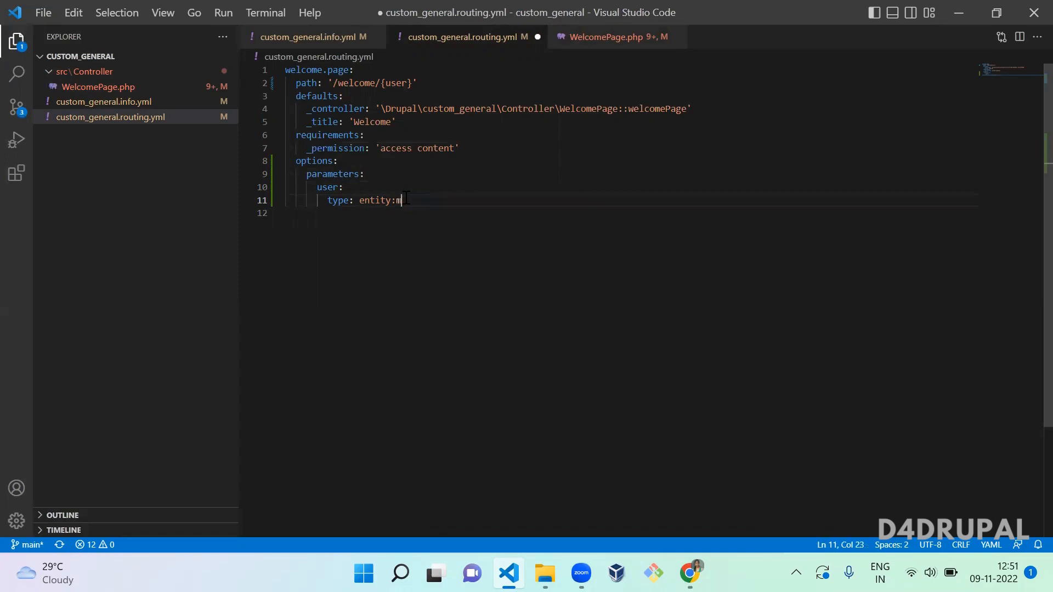
type("ode")
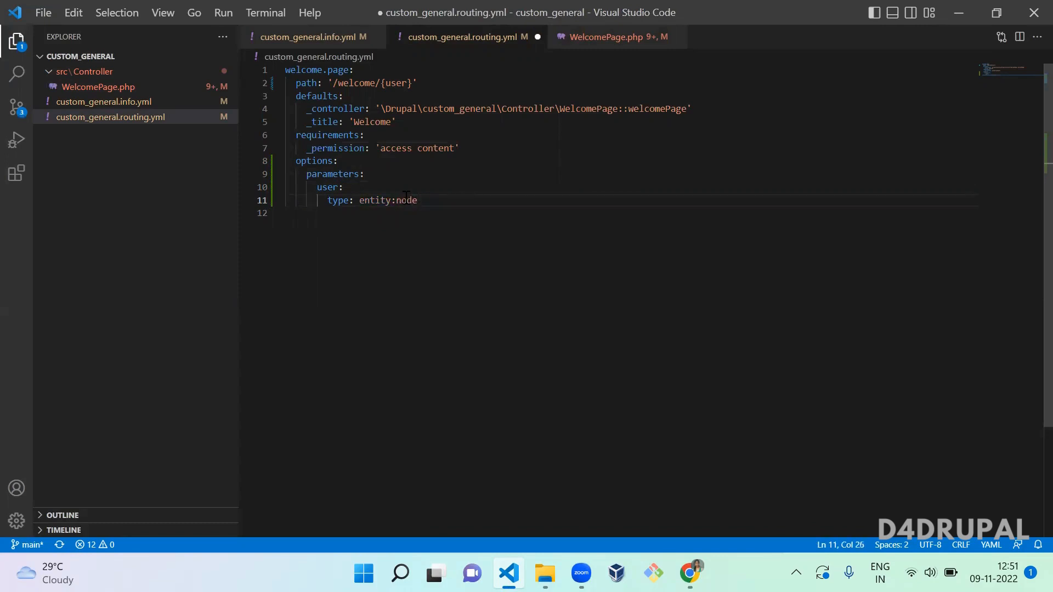
double_click(406, 199)
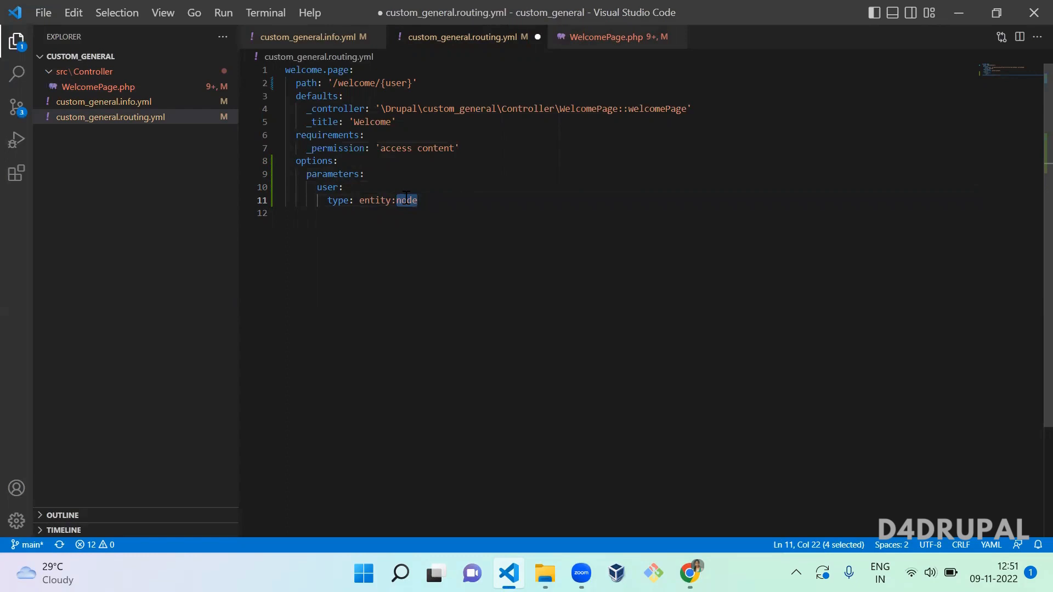
type("block")
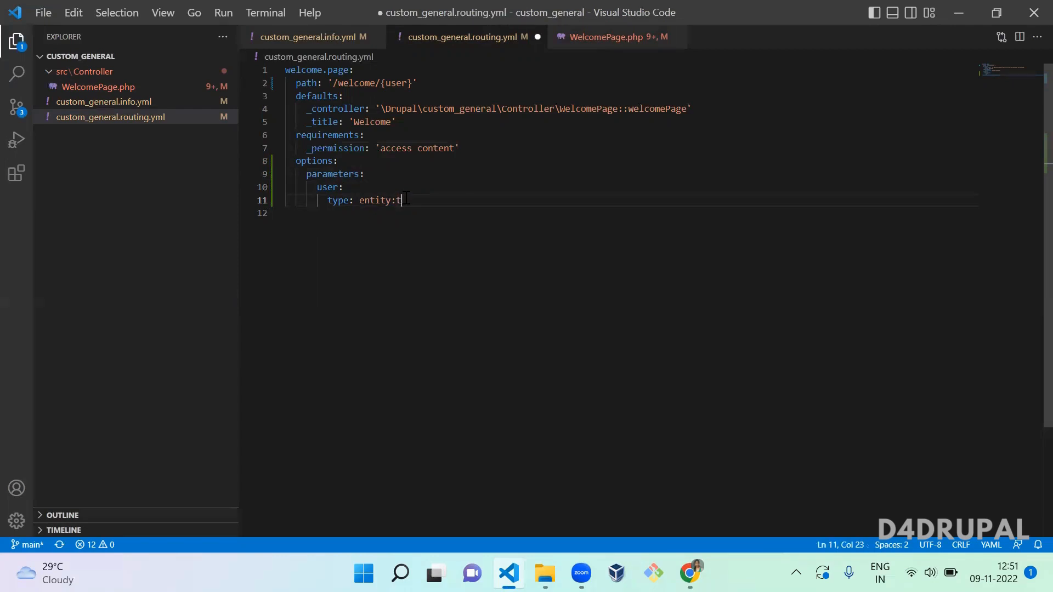
type("user")
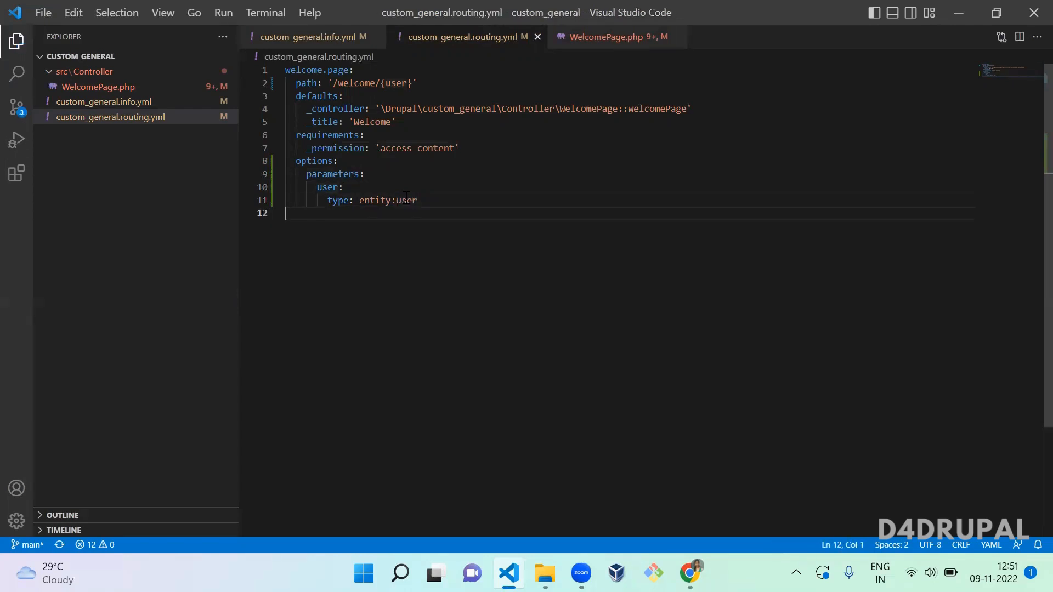
left_click(607, 37)
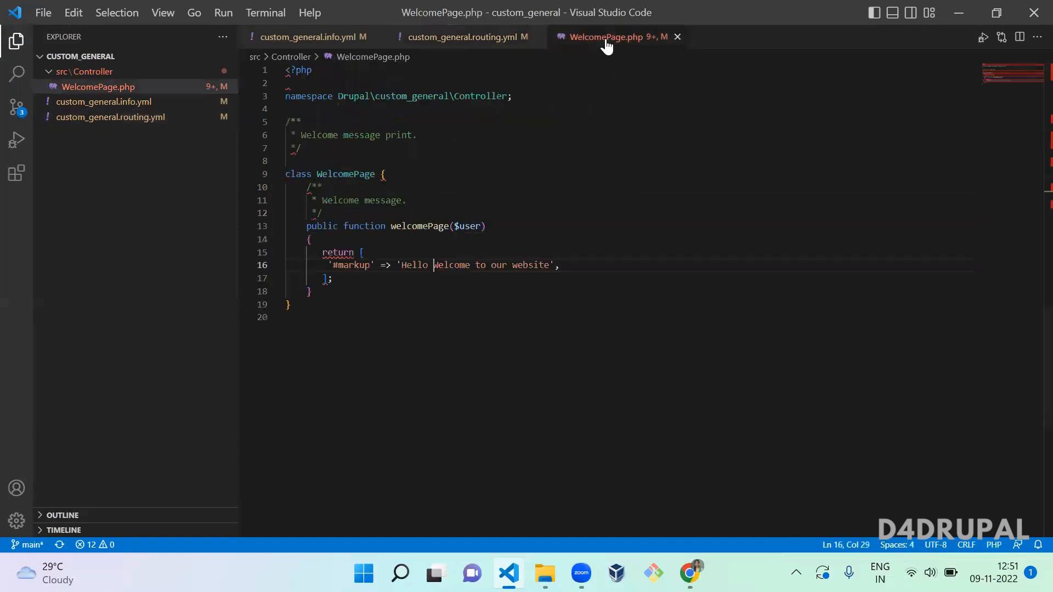
Add 'use Drupal\user\UserInterface;' under the namespace in WelcomePage.php.
double_click(466, 226)
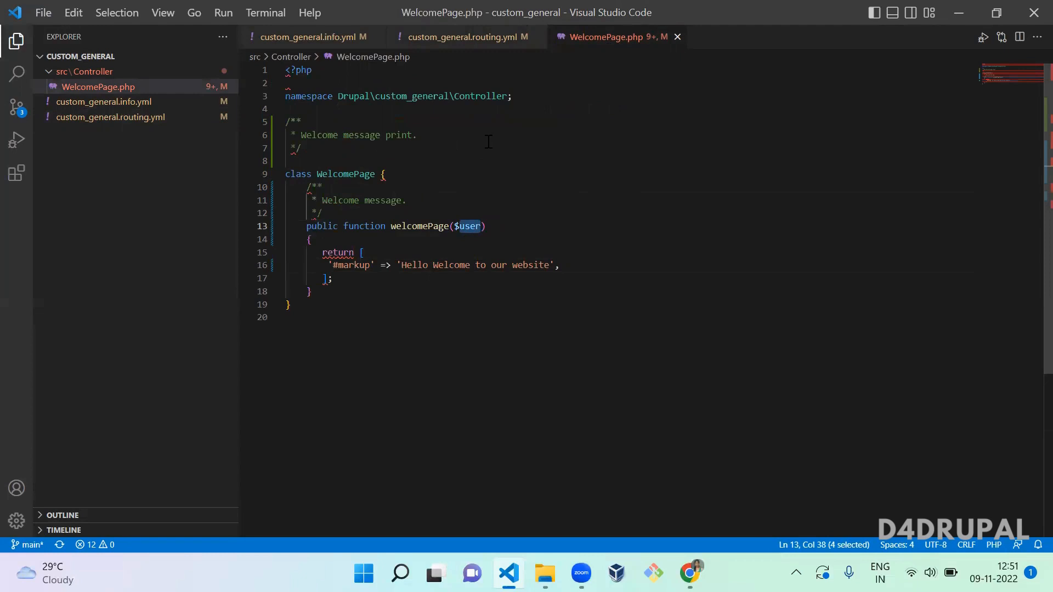
type("u")
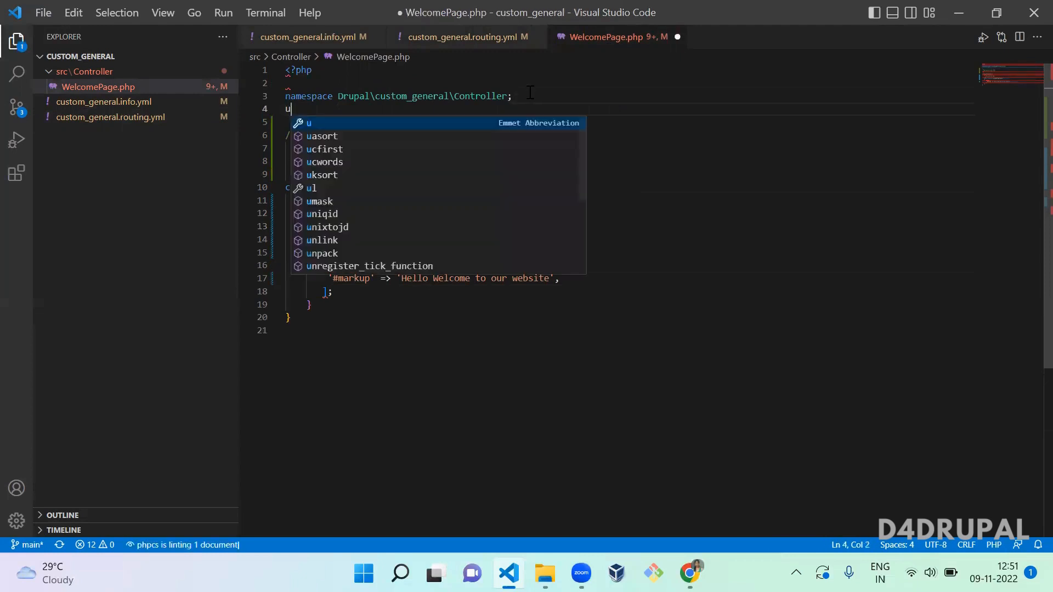
type("se Drupal\\")
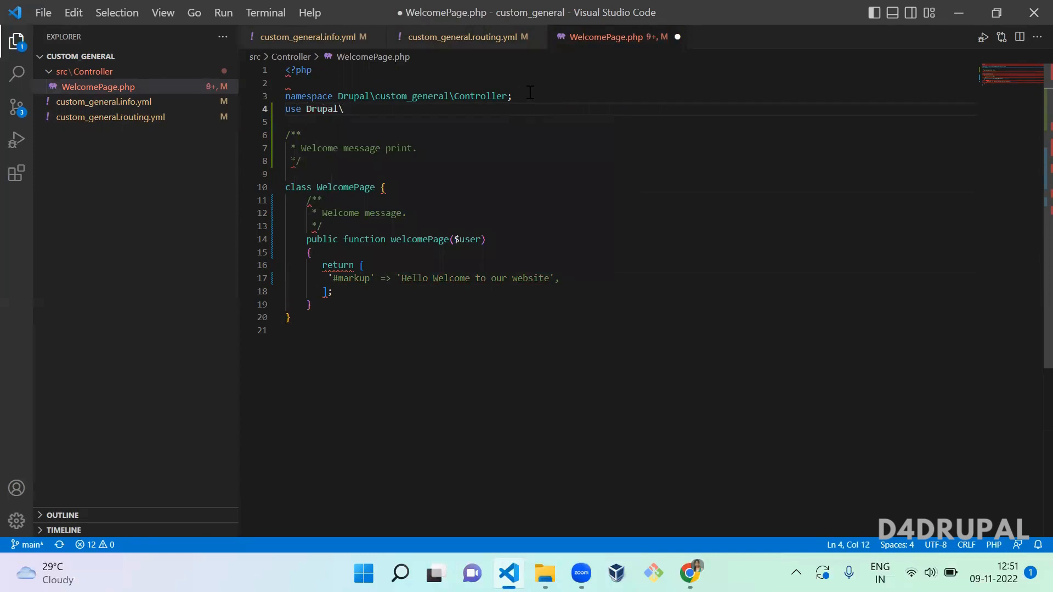
type("user")
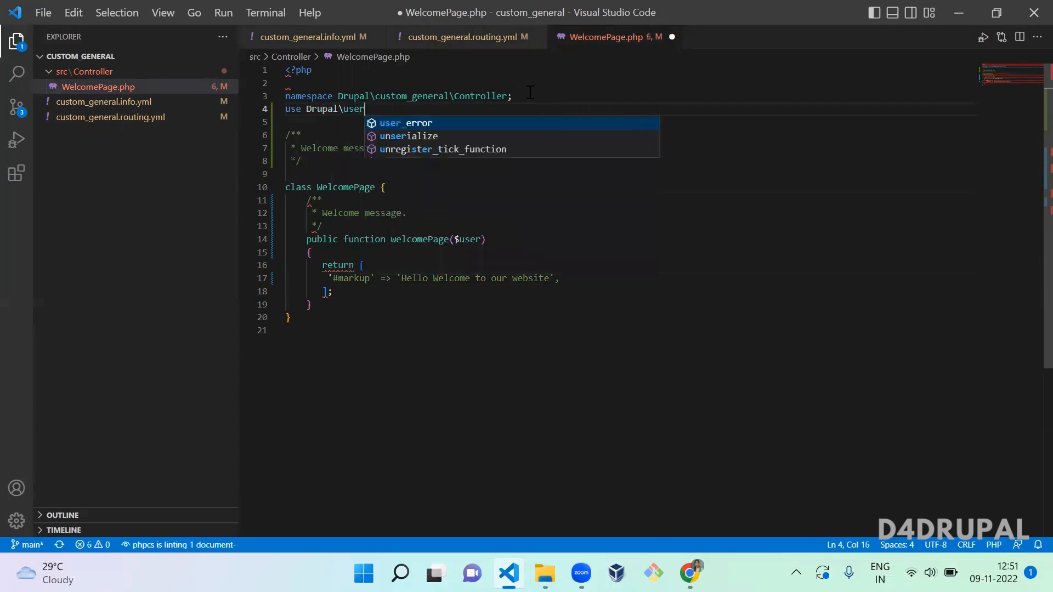
type("\\User")
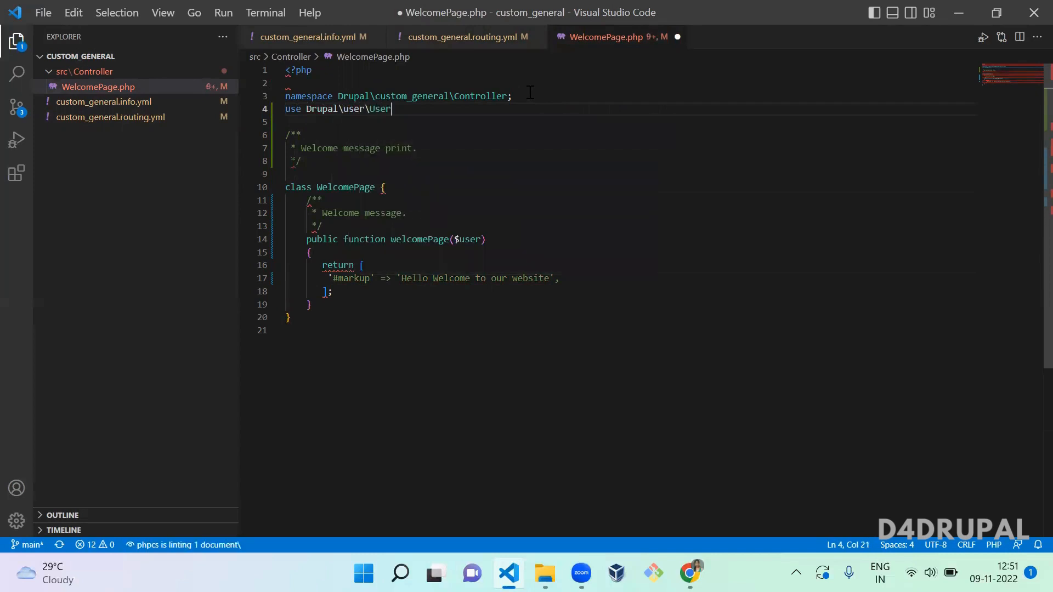
type("In")
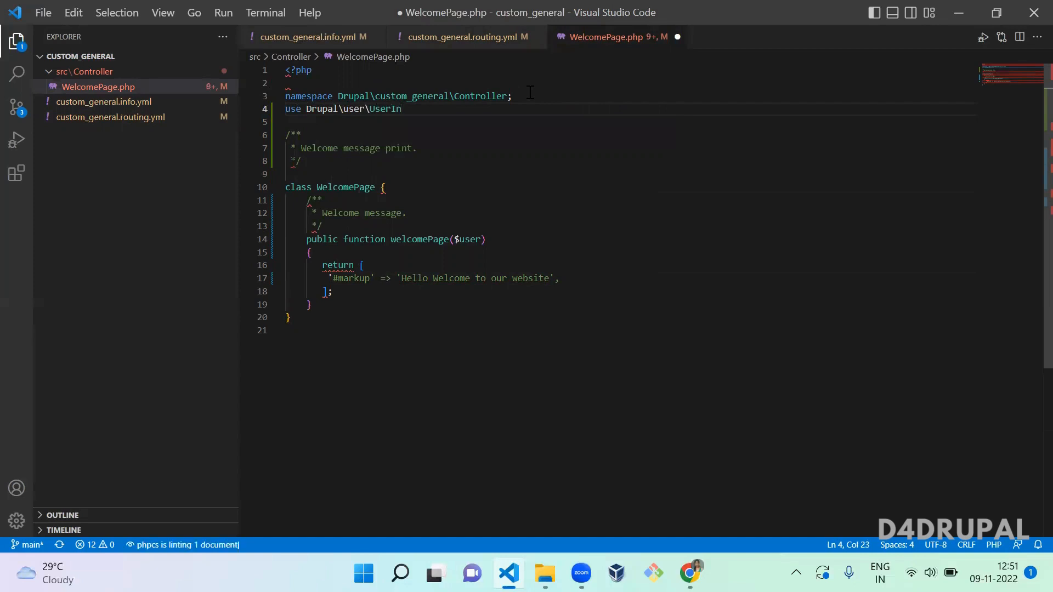
type("terface")
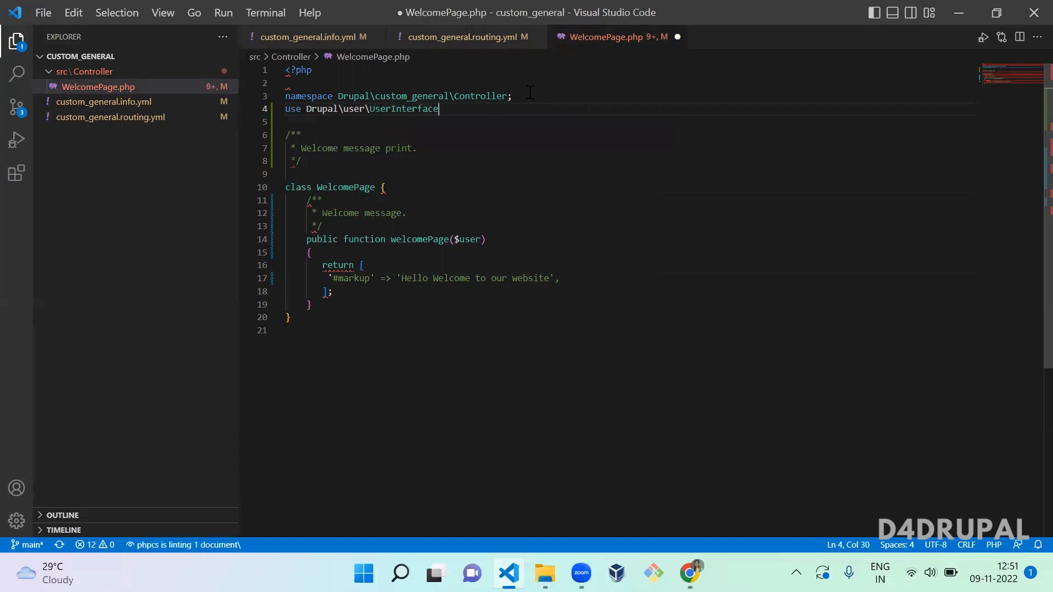
type(";")
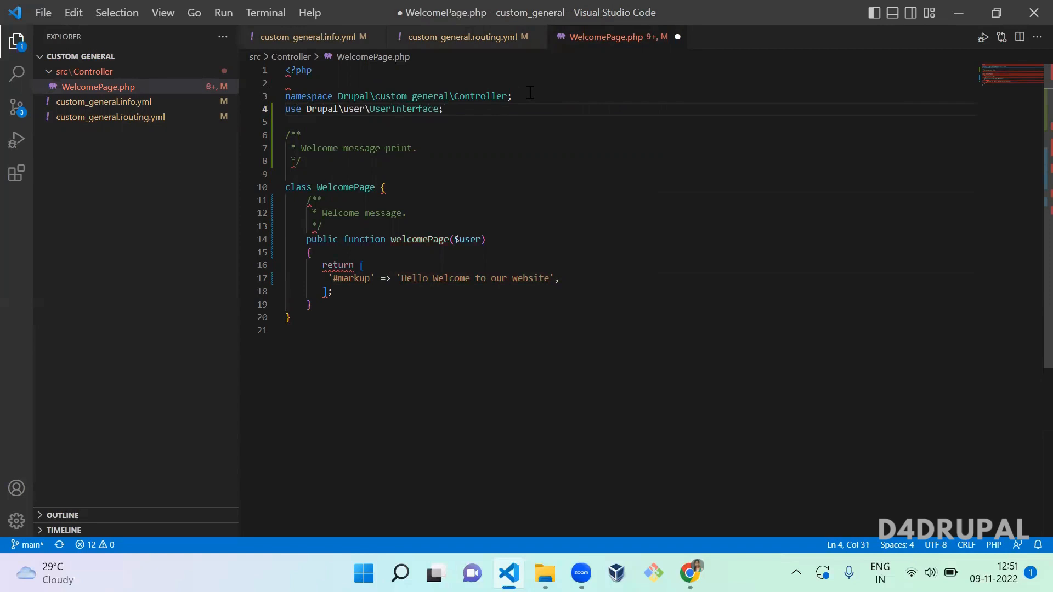
Type-hint the welcomePage $user argument as UserInterface.
double_click(402, 109)
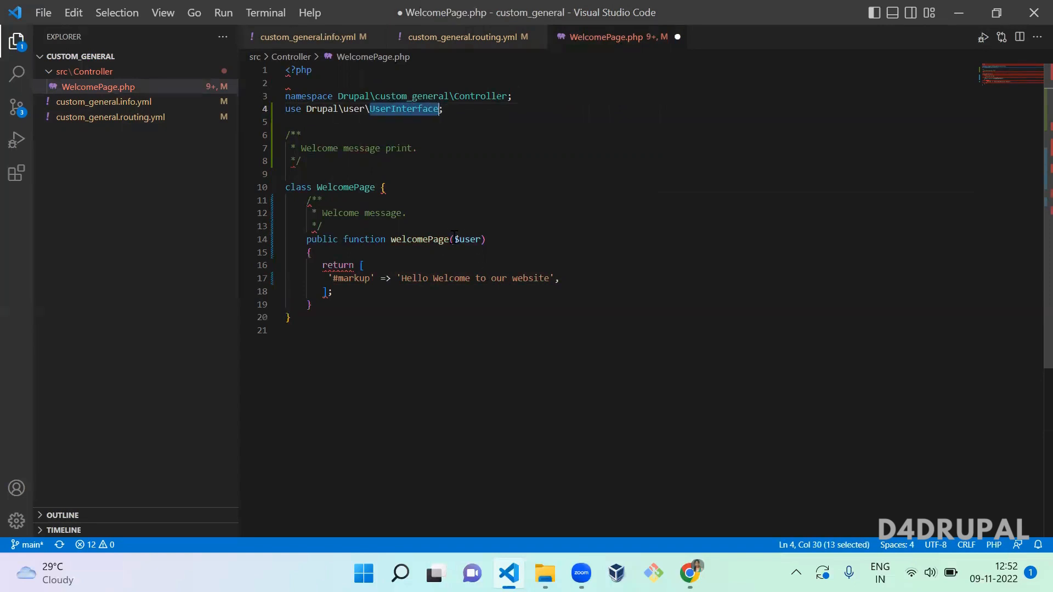
type("UserInterface")
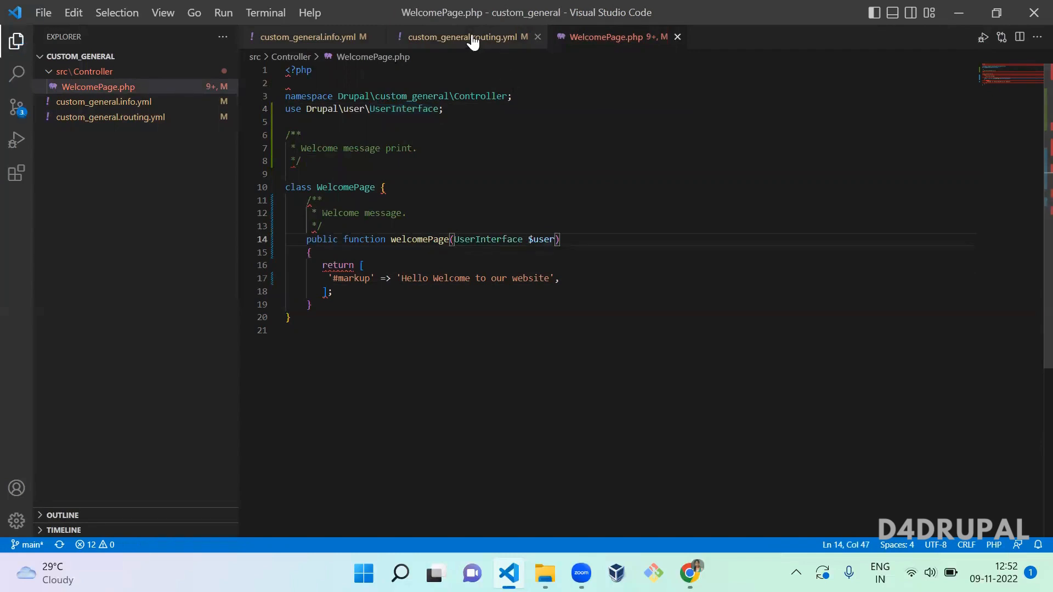
left_click(468, 38)
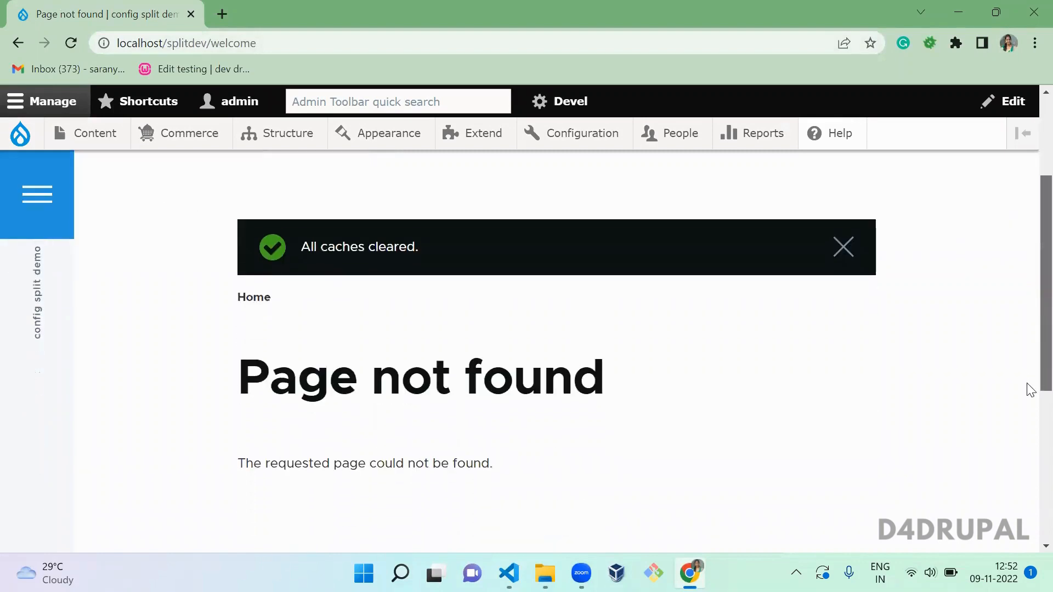
Return to custom_general.routing.yml in the editor after checking /welcome in Chrome.
left_click(508, 572)
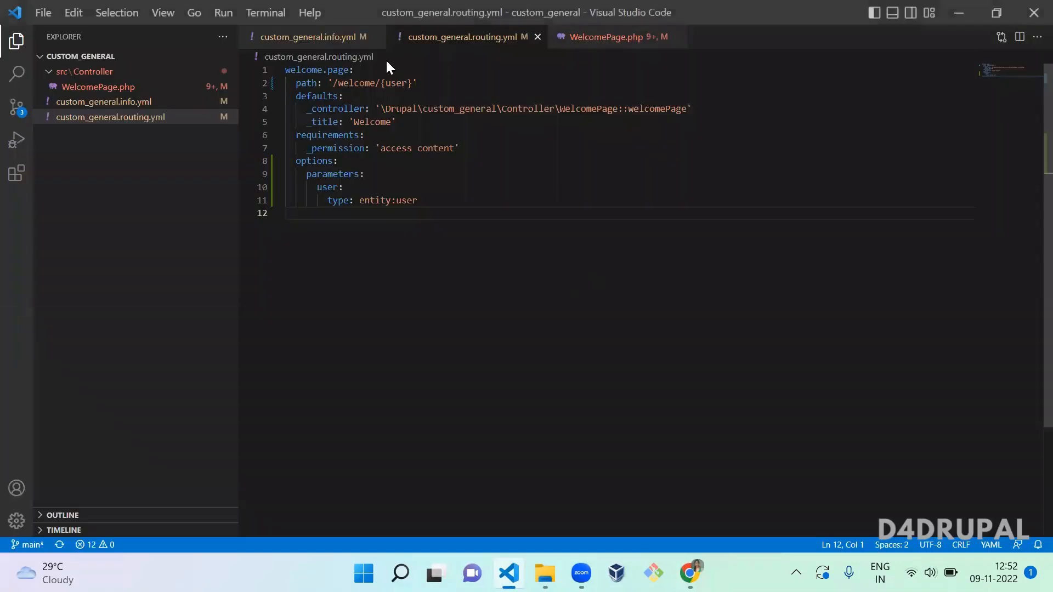
Compare the /welcome/1 page in Chrome with the route's {user} placeholder, then show WelcomePage.php.
left_click(689, 572)
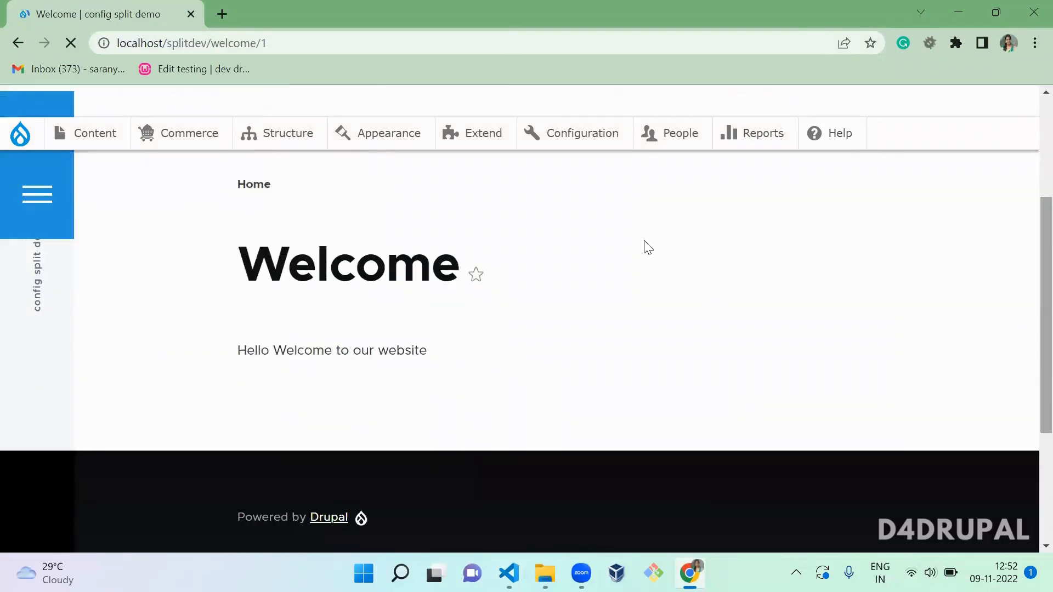
left_click(507, 573)
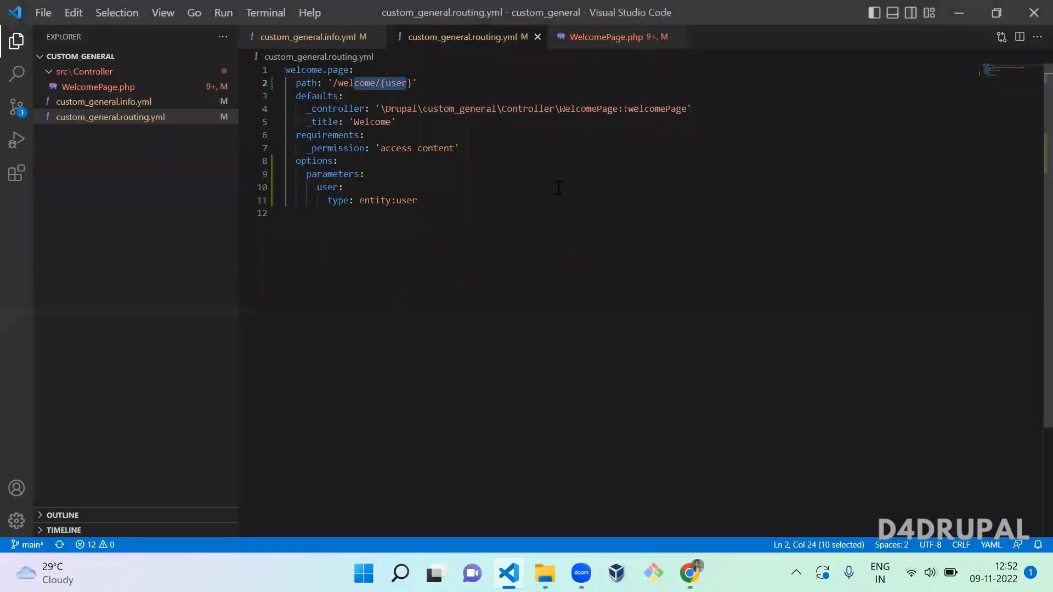
left_click(688, 573)
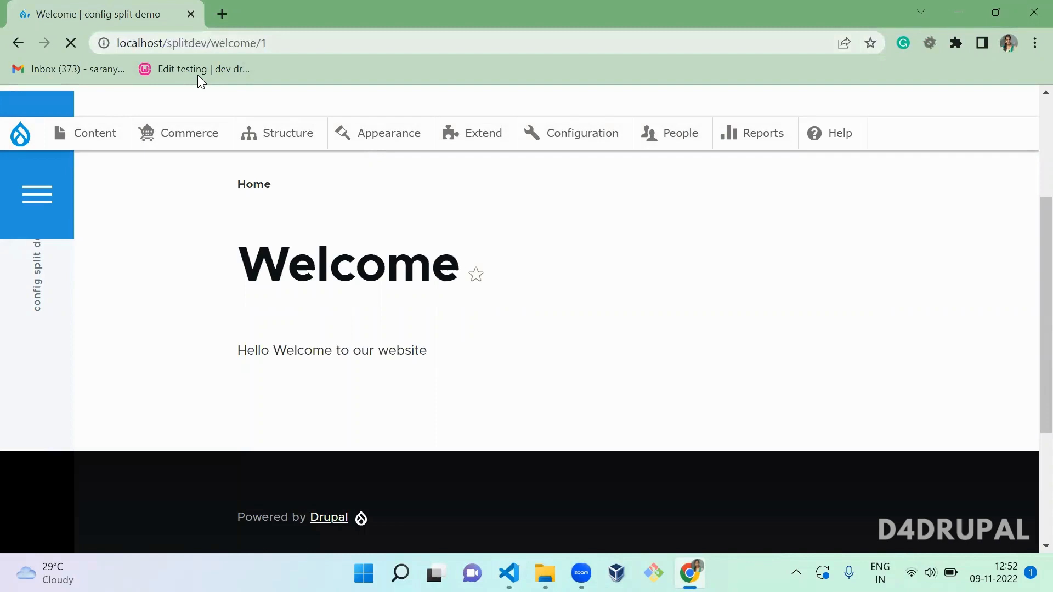
left_click(507, 572)
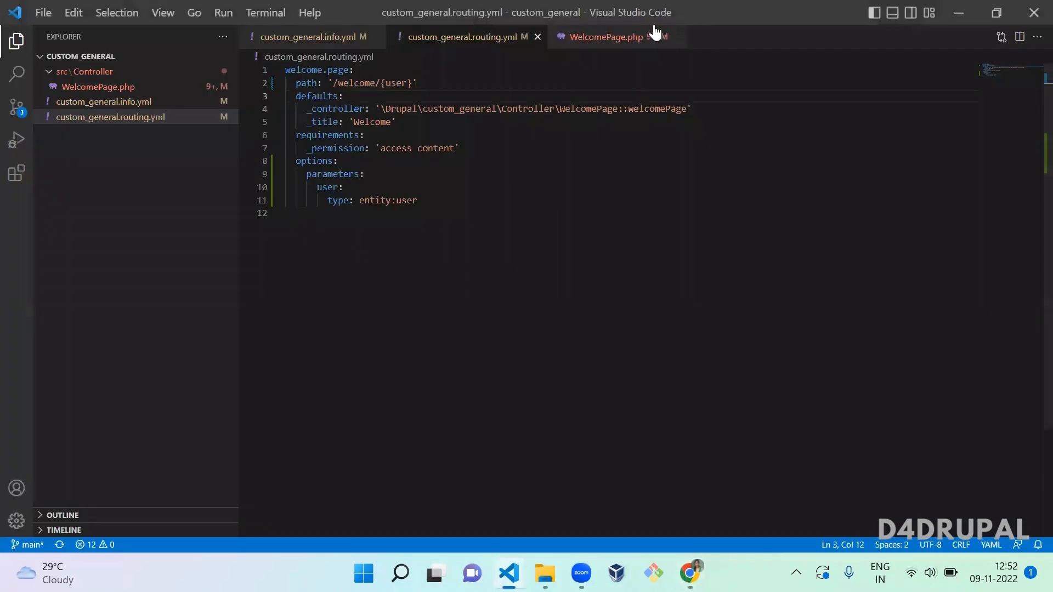
left_click(604, 37)
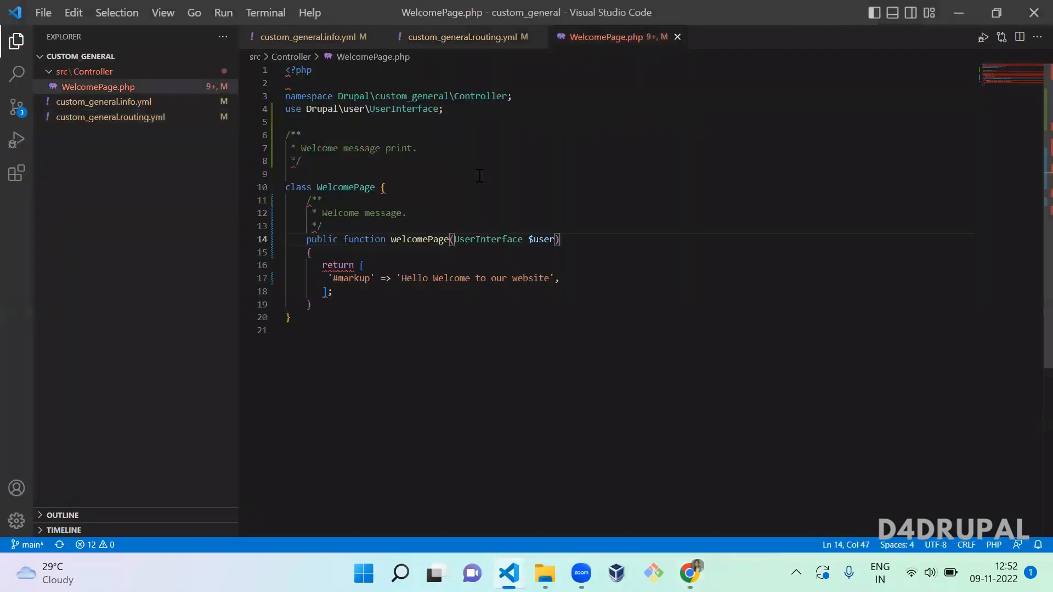
Review the $user parameter against the routing options, discarding a half-typed line in the method body.
double_click(543, 239)
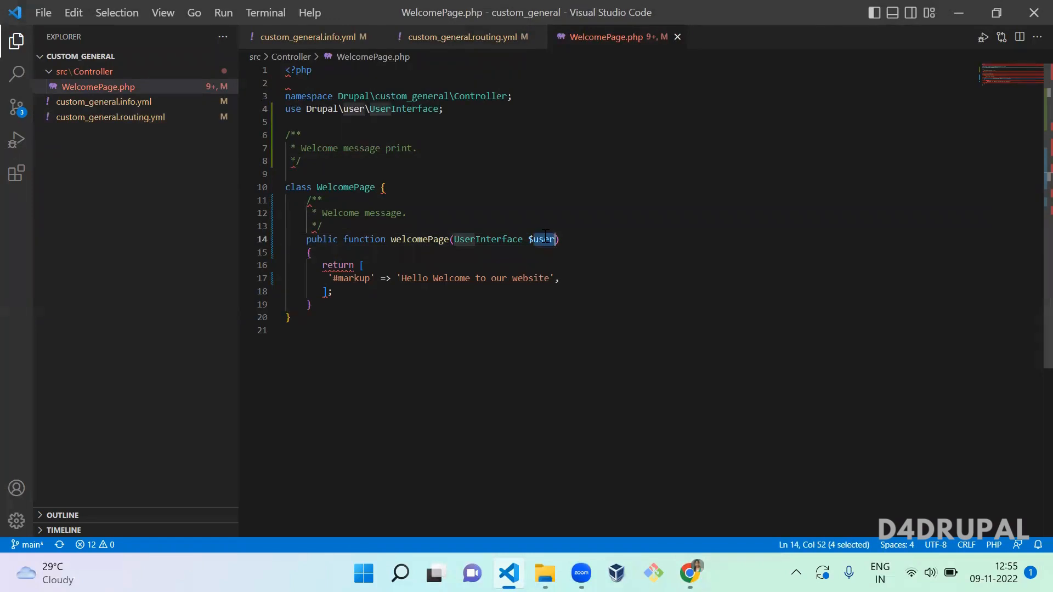
left_click(465, 38)
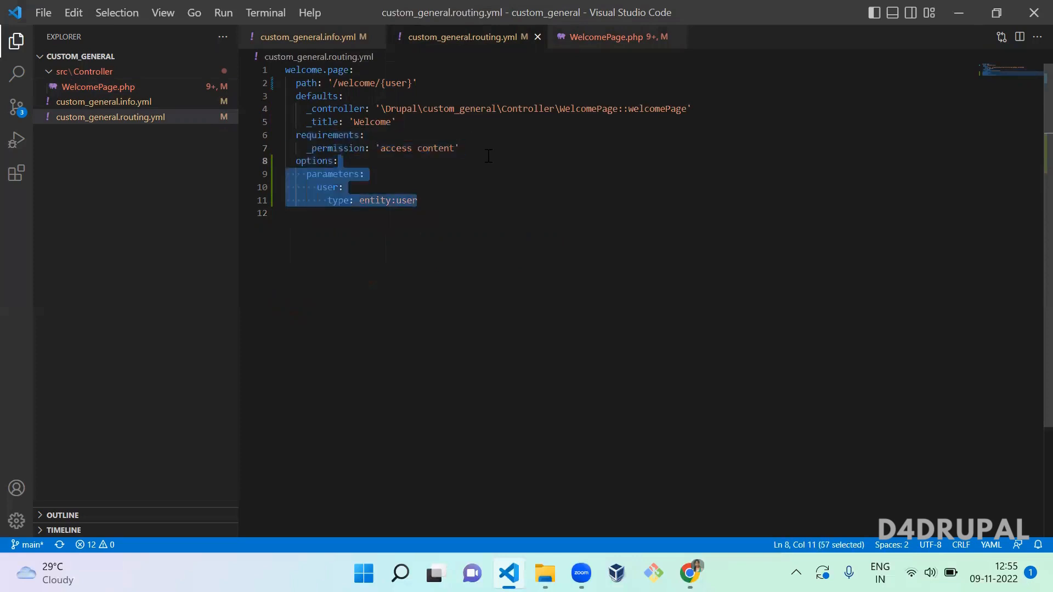
mouse_move(438, 189)
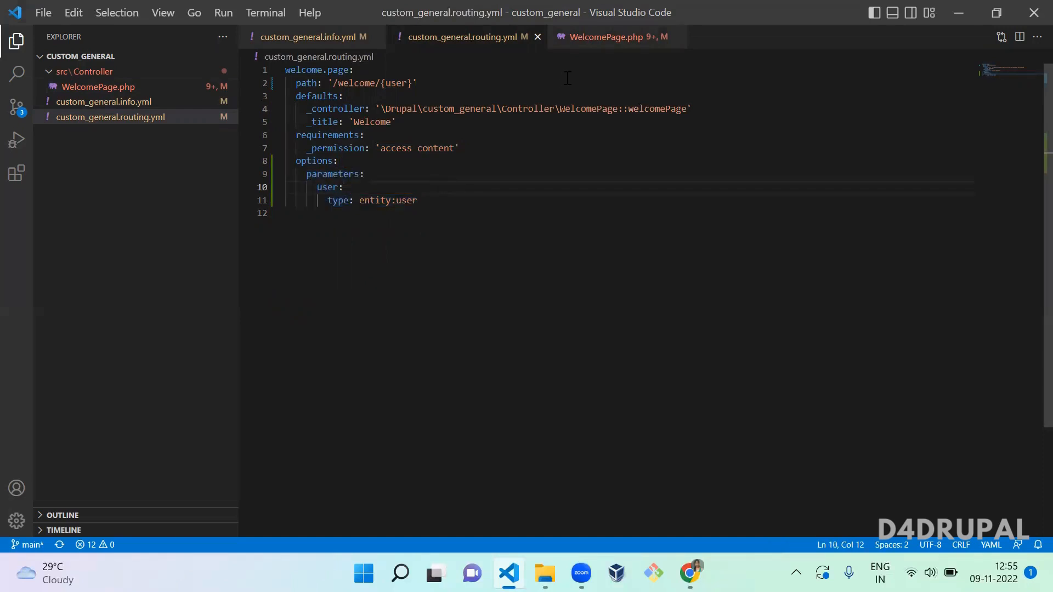
left_click(610, 37)
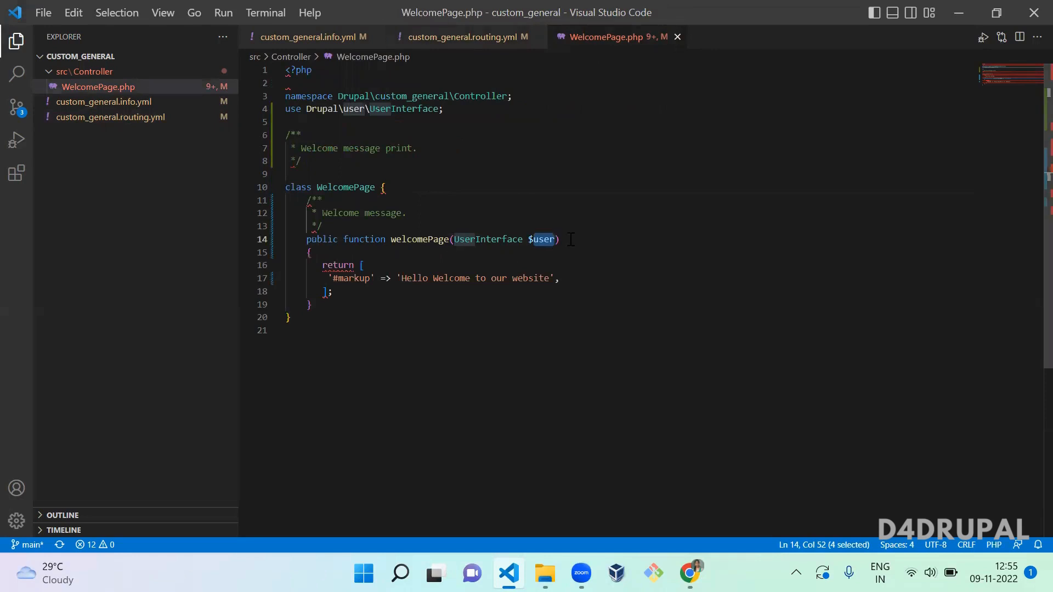
left_click(462, 38)
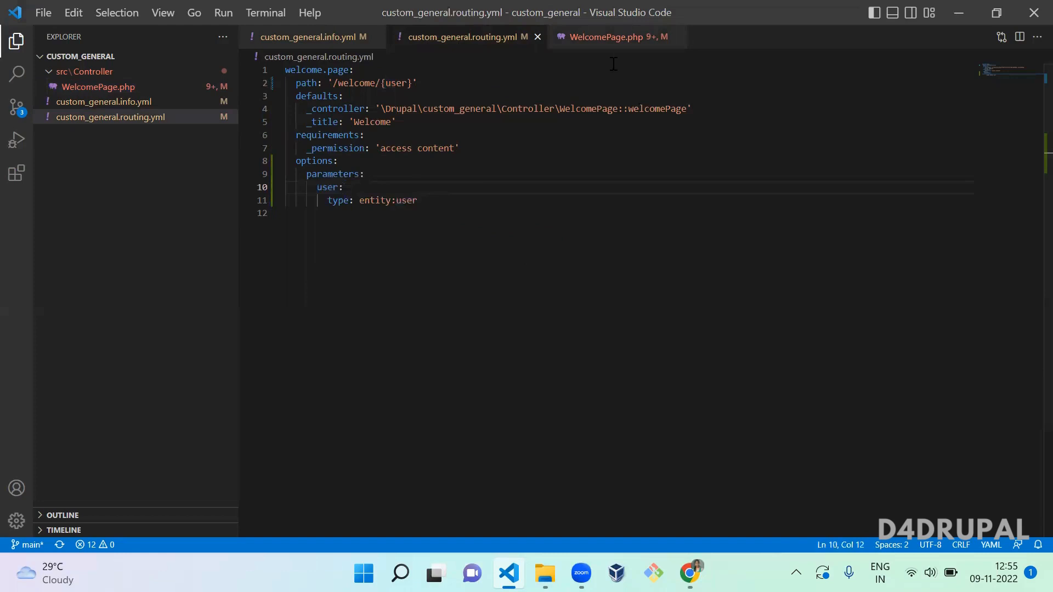
left_click(607, 38)
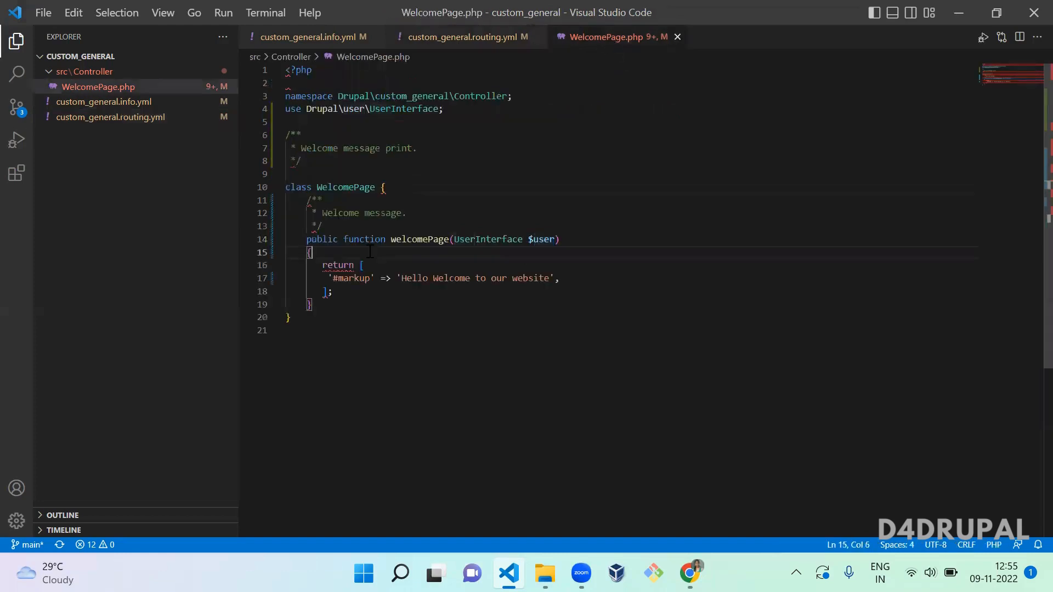
type("ent")
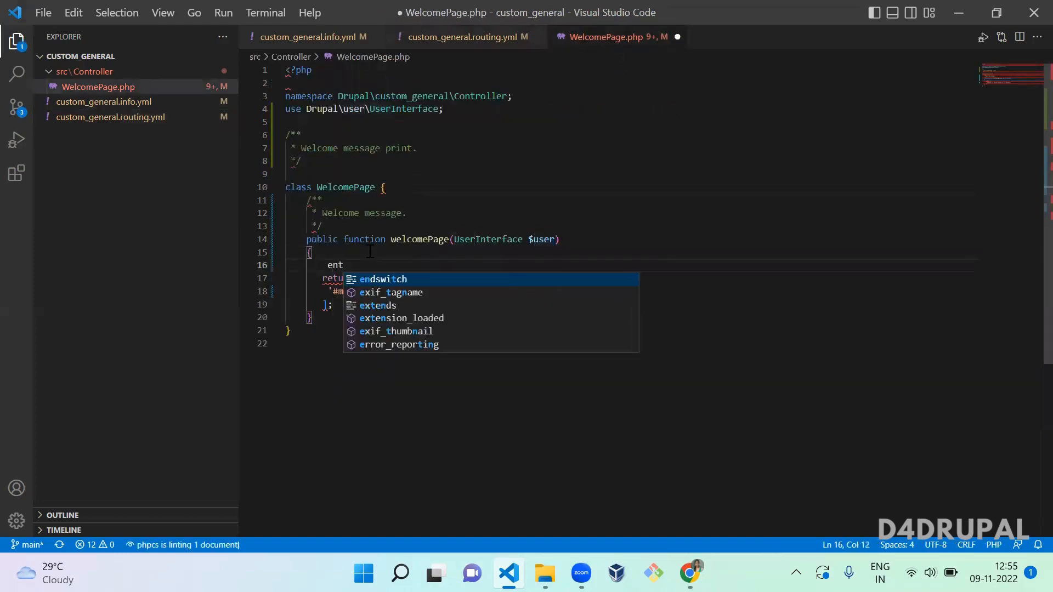
key("Escape")
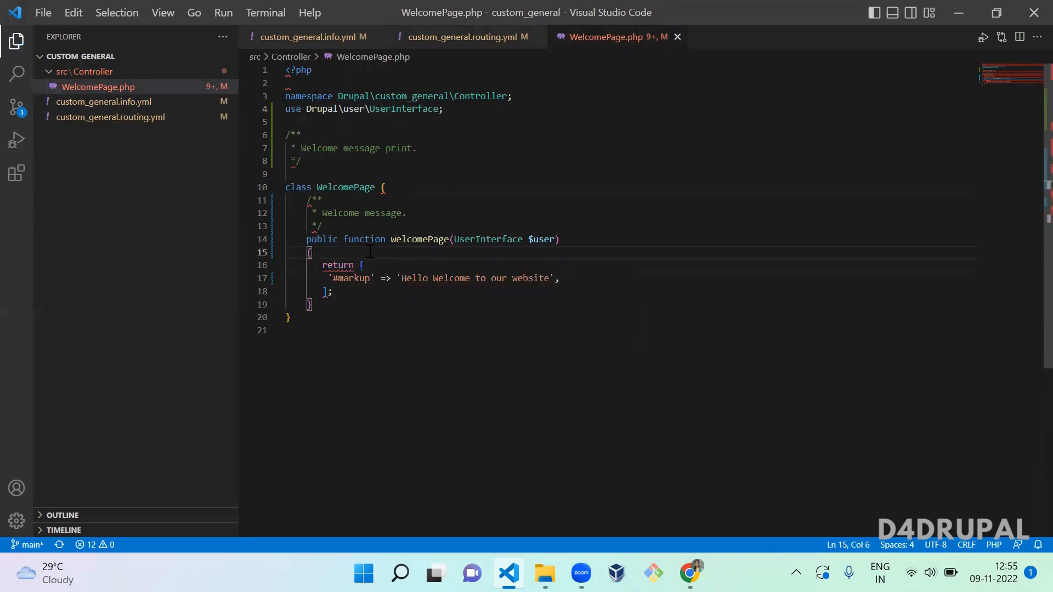
mouse_move(442, 318)
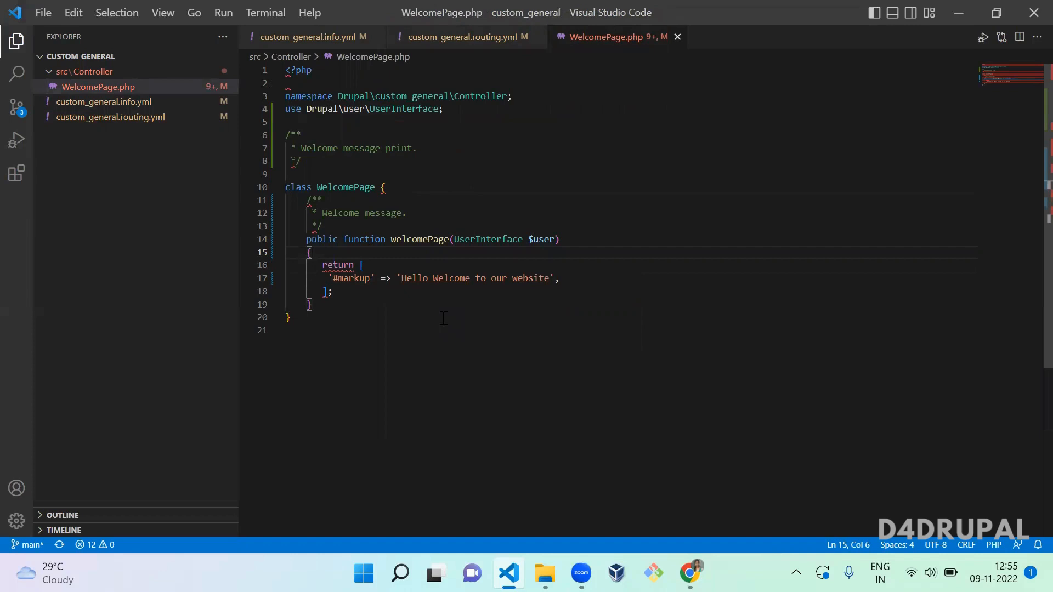
mouse_move(554, 250)
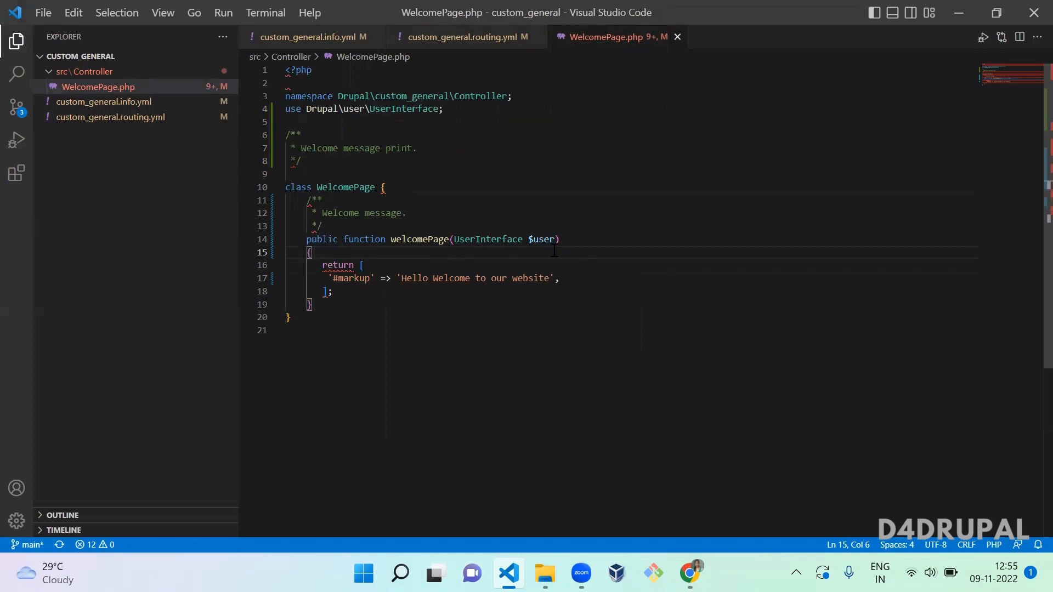
Add $user->getAccountName(); at the start of the welcomePage method body and switch to Chrome.
double_click(545, 239)
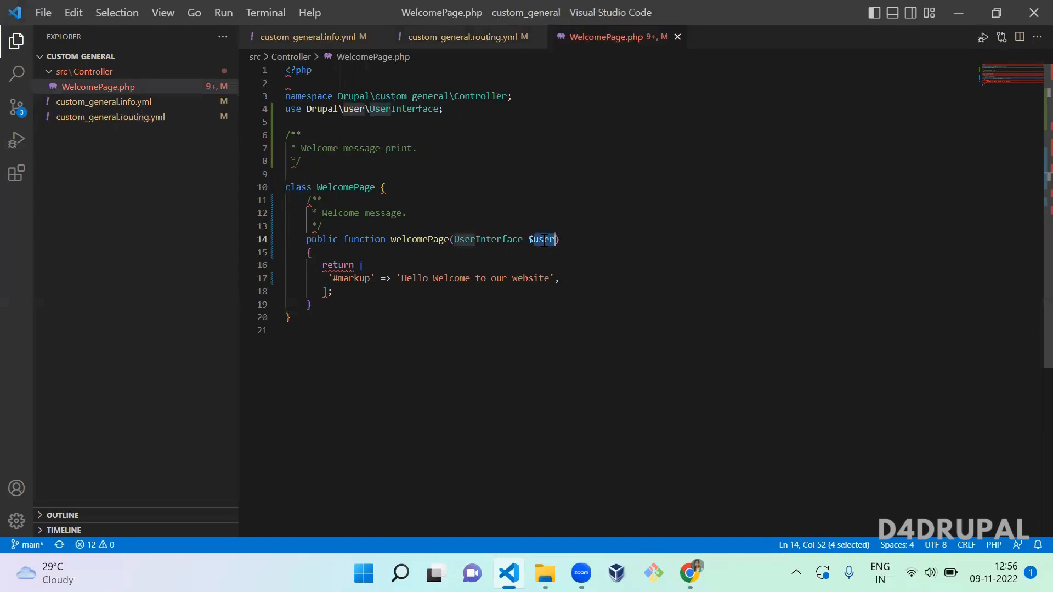
mouse_move(465, 259)
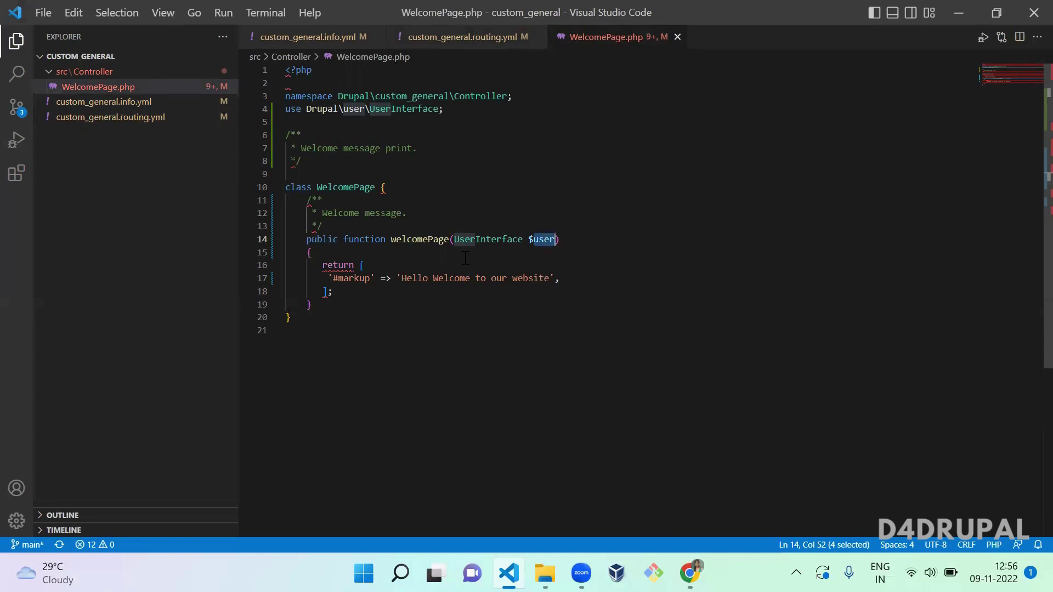
type("$")
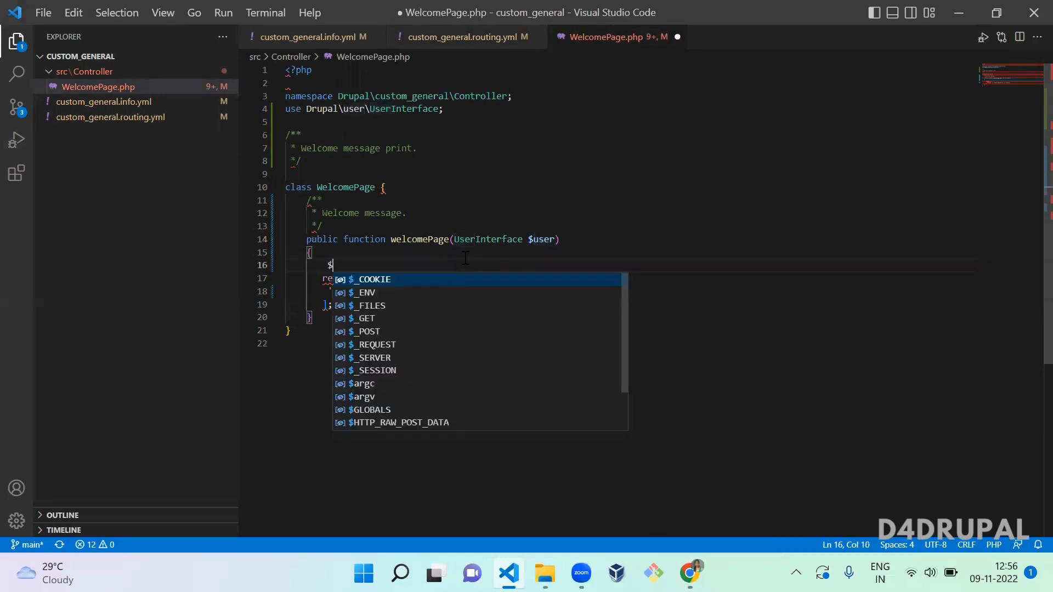
type("user")
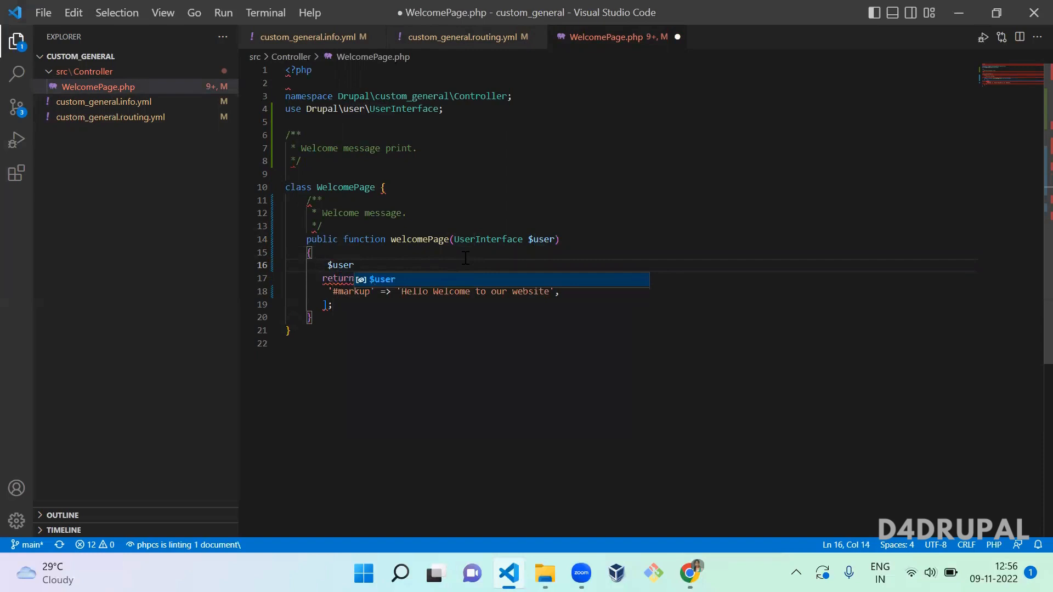
type("->getA")
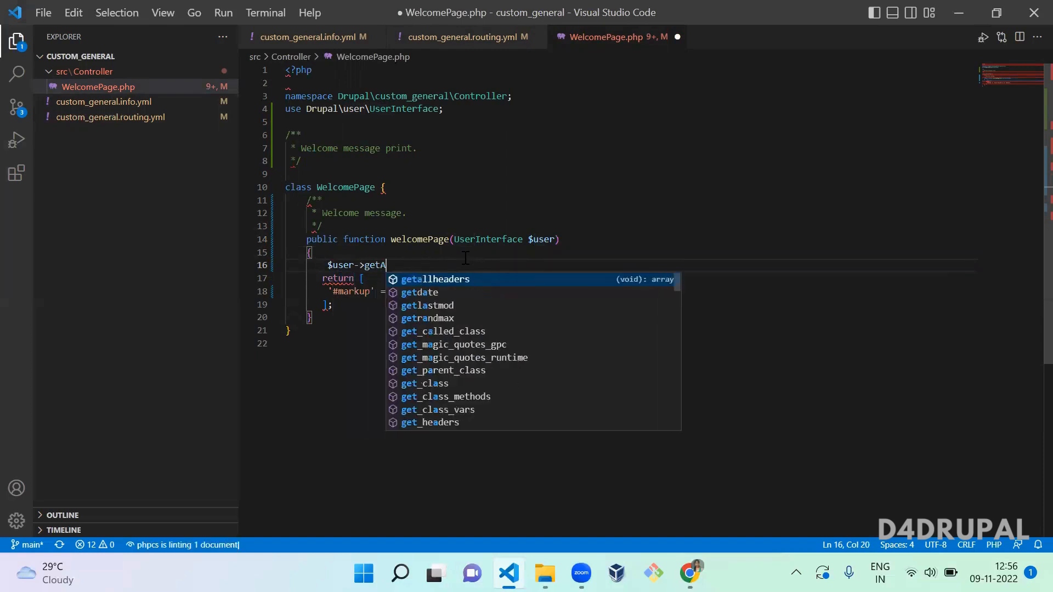
type("ccountNa")
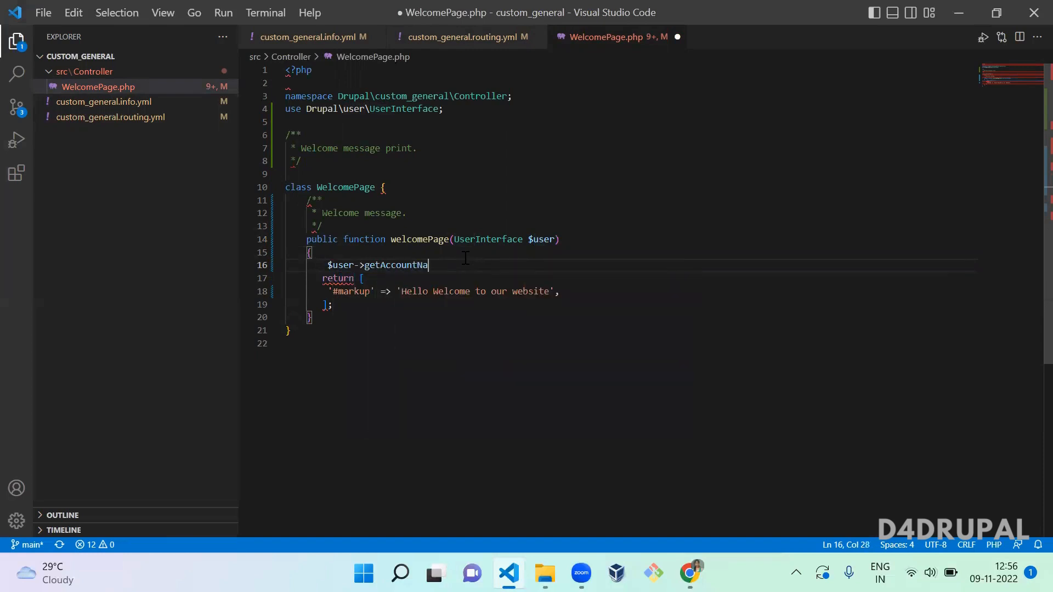
type("me();")
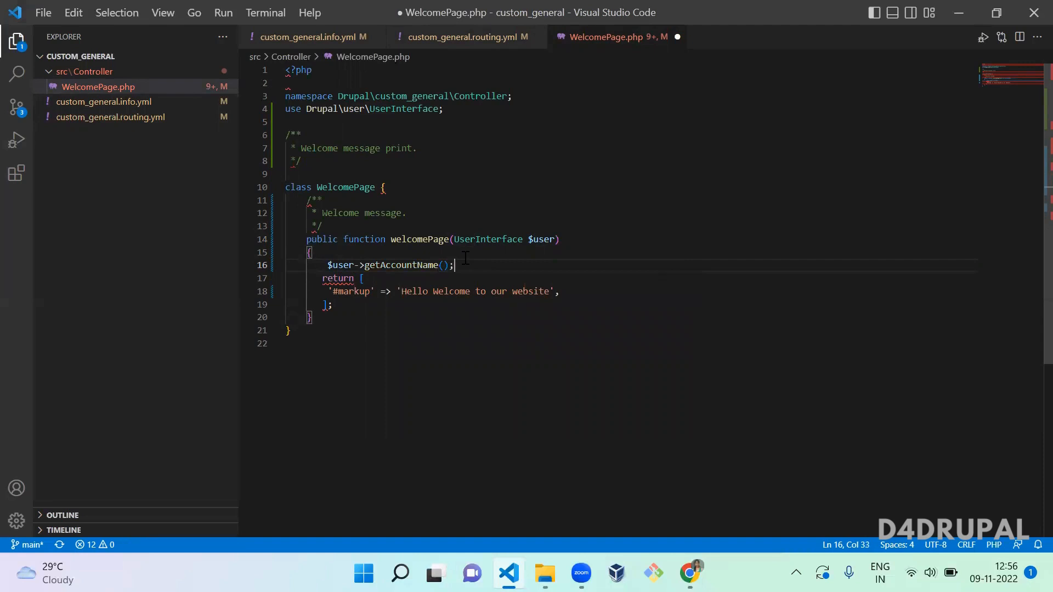
key("alt+tab")
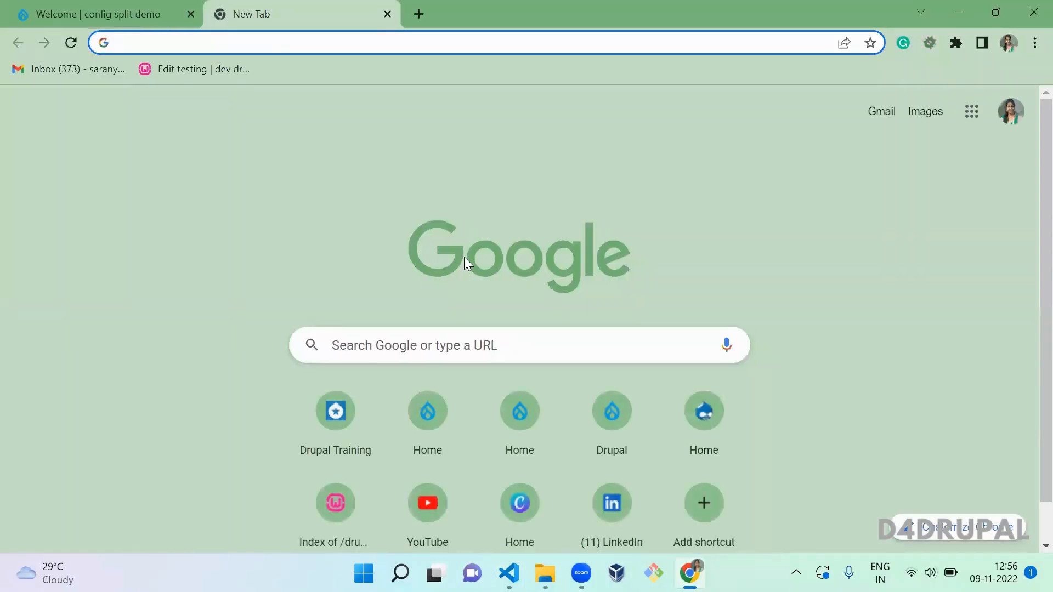
Search 'user.php drupal 9' and open the Drupal 9.0.x User.php API page on api.drupal.org.
type("user.php drupal 9")
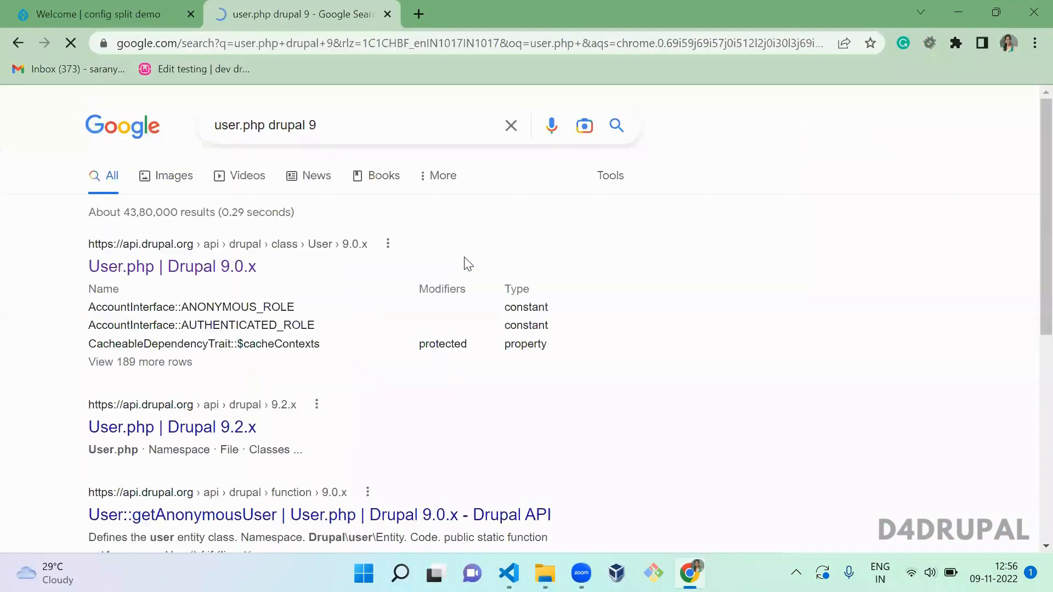
left_click(70, 43)
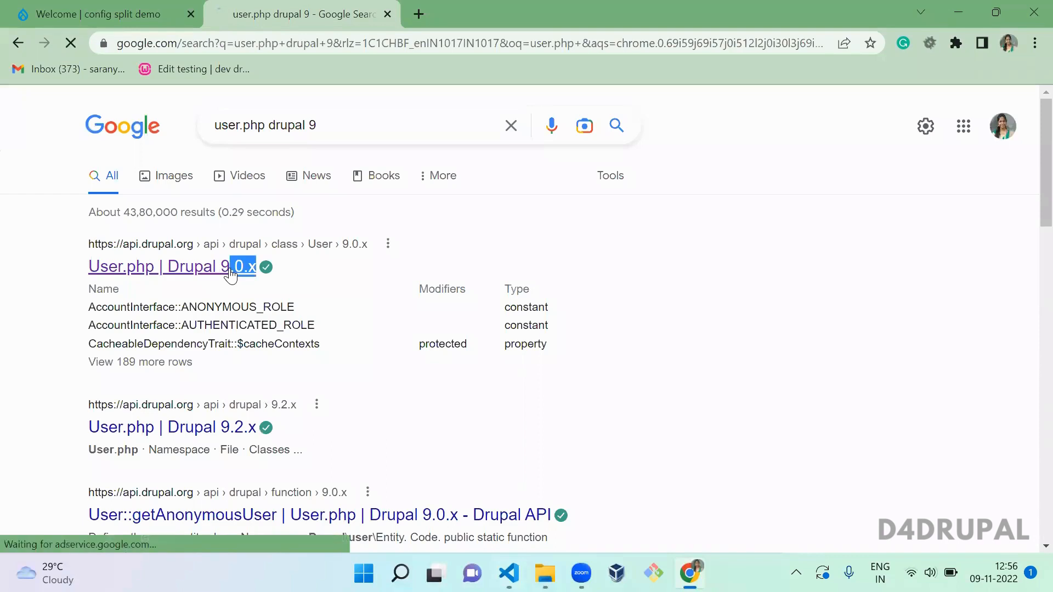
mouse_move(454, 262)
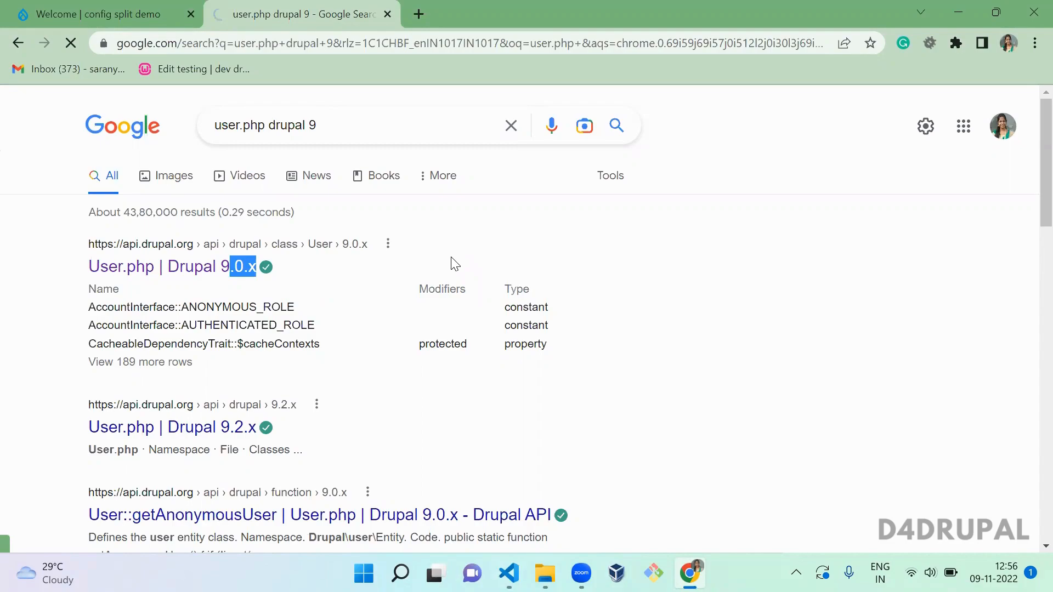
left_click(507, 573)
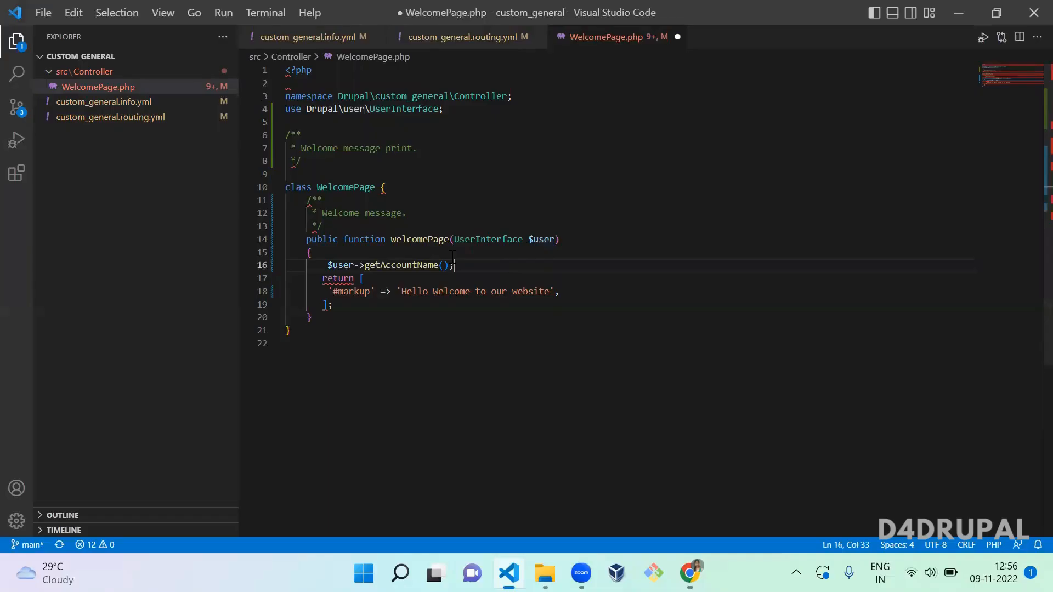
left_click(688, 573)
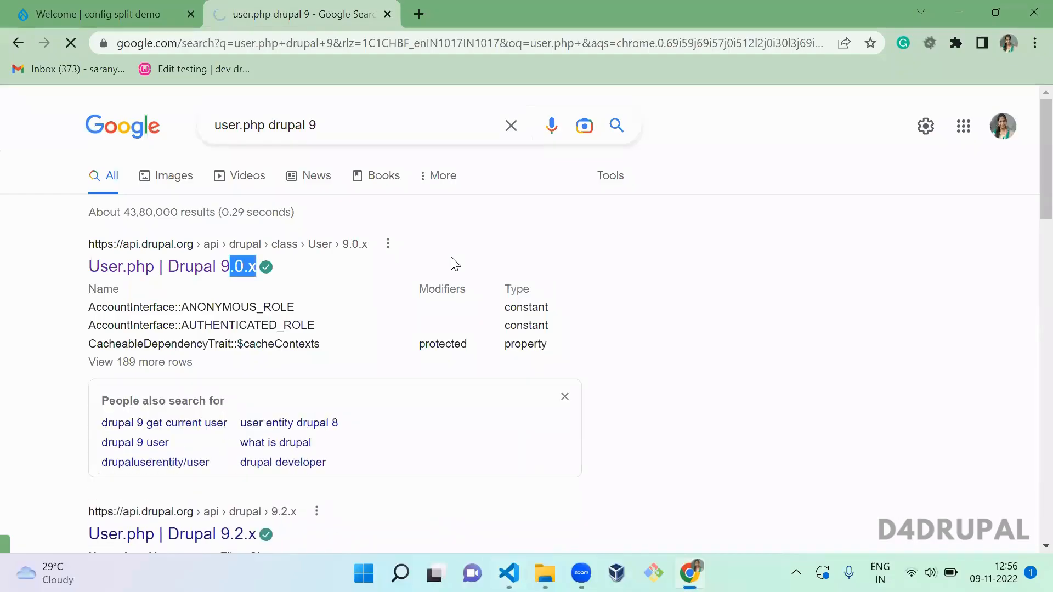
left_click(158, 267)
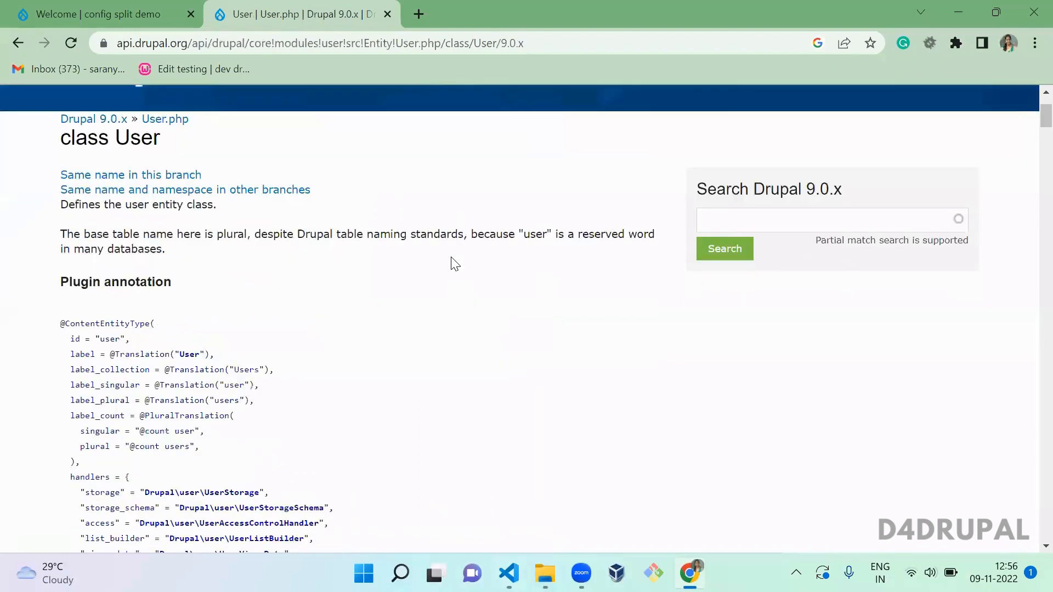
Search the User class page for 'function geta' to land on getAccountName.
scroll("down", 3)
type("function")
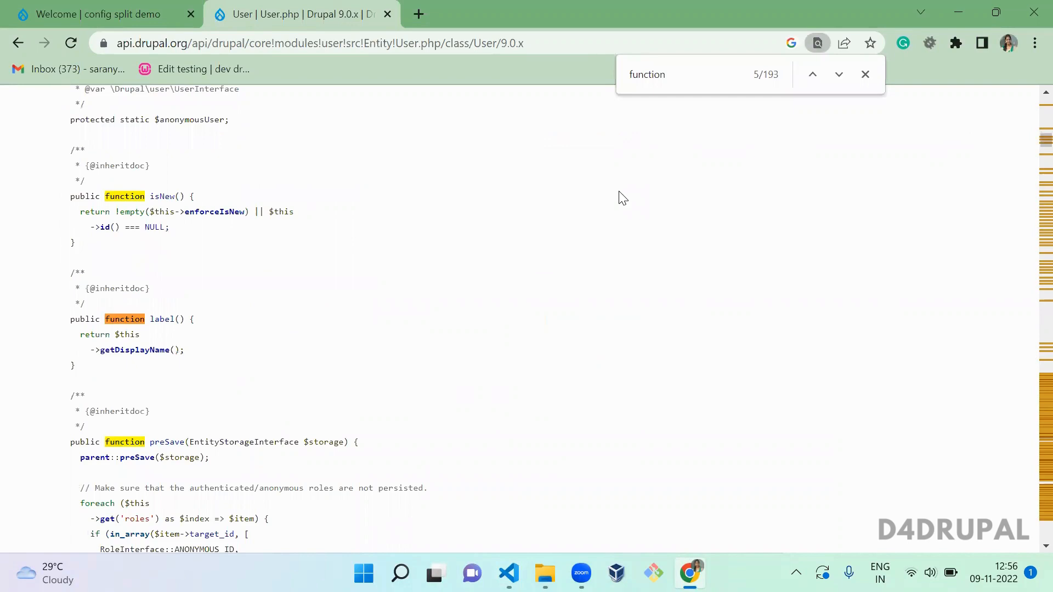
left_click(837, 73)
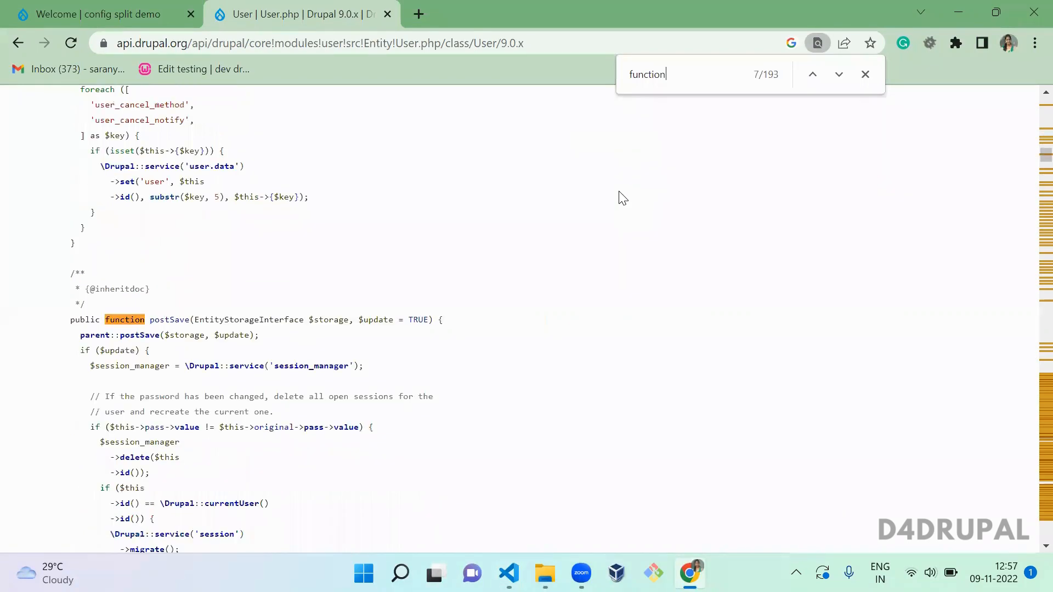
left_click(838, 73)
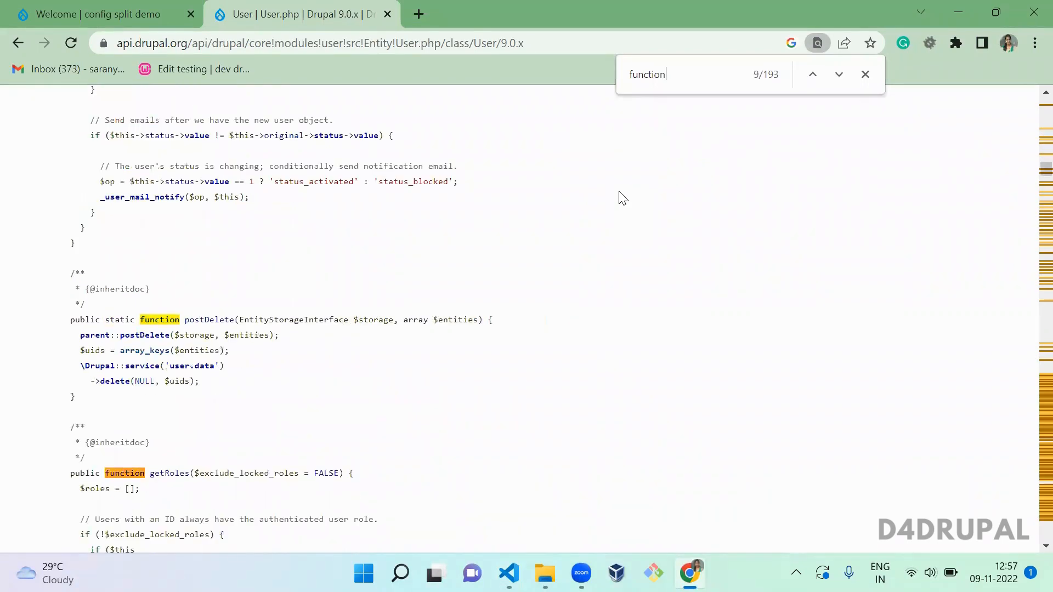
left_click(811, 73)
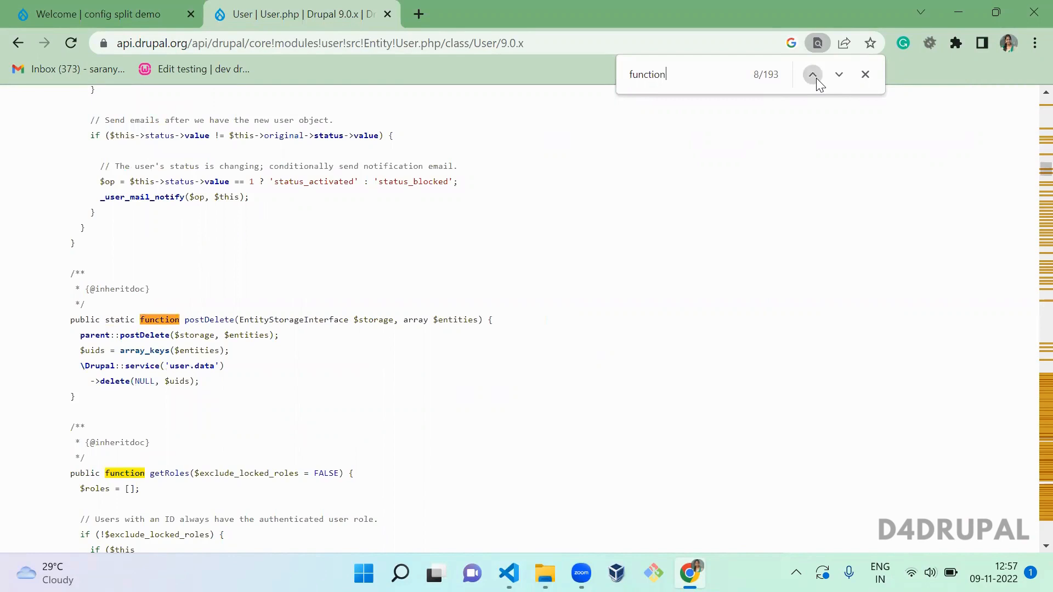
left_click(811, 74)
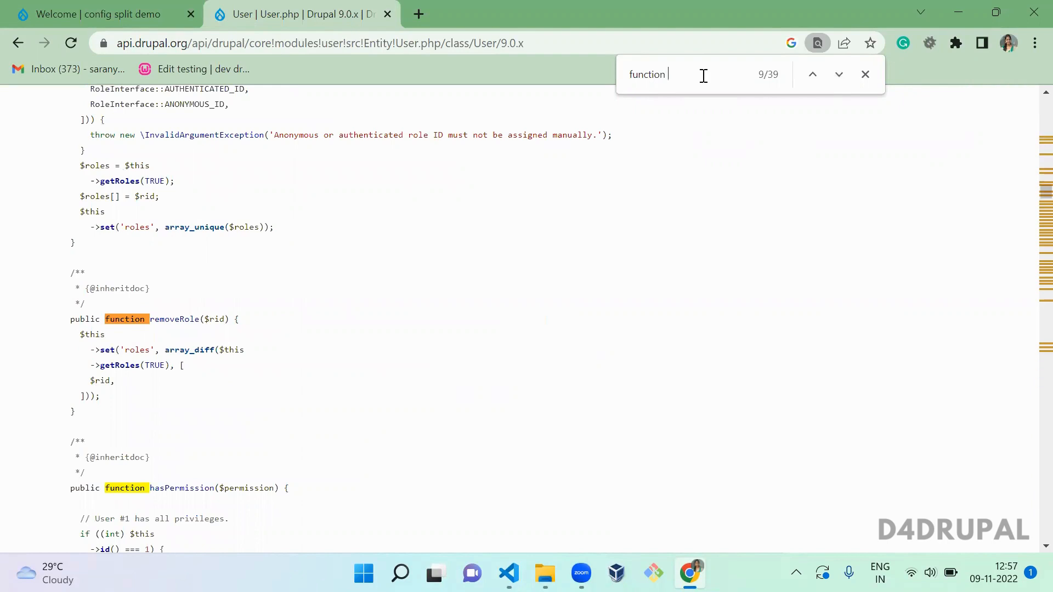
type("geta")
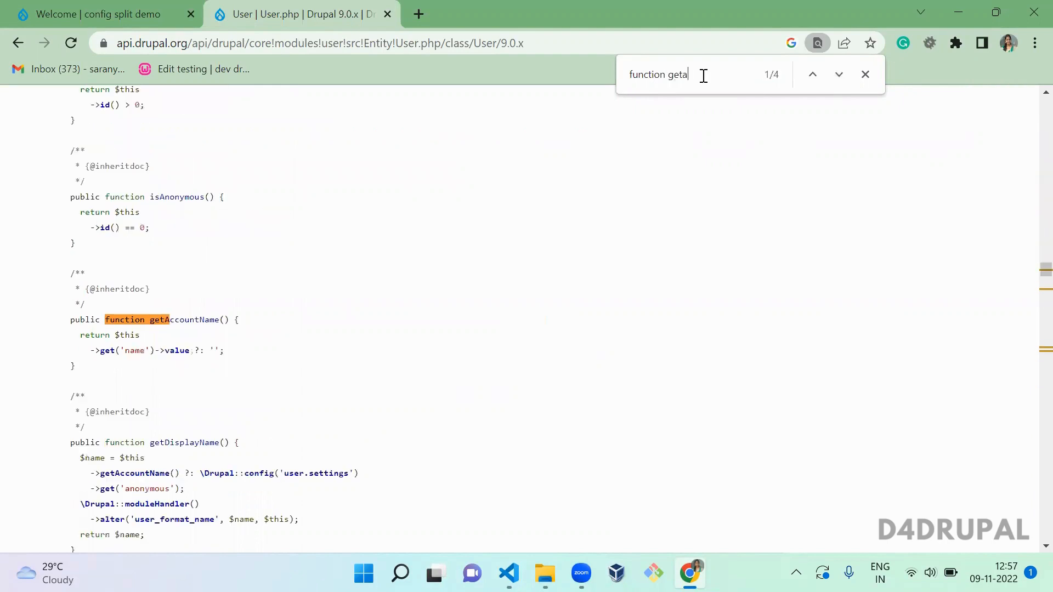
left_click(865, 74)
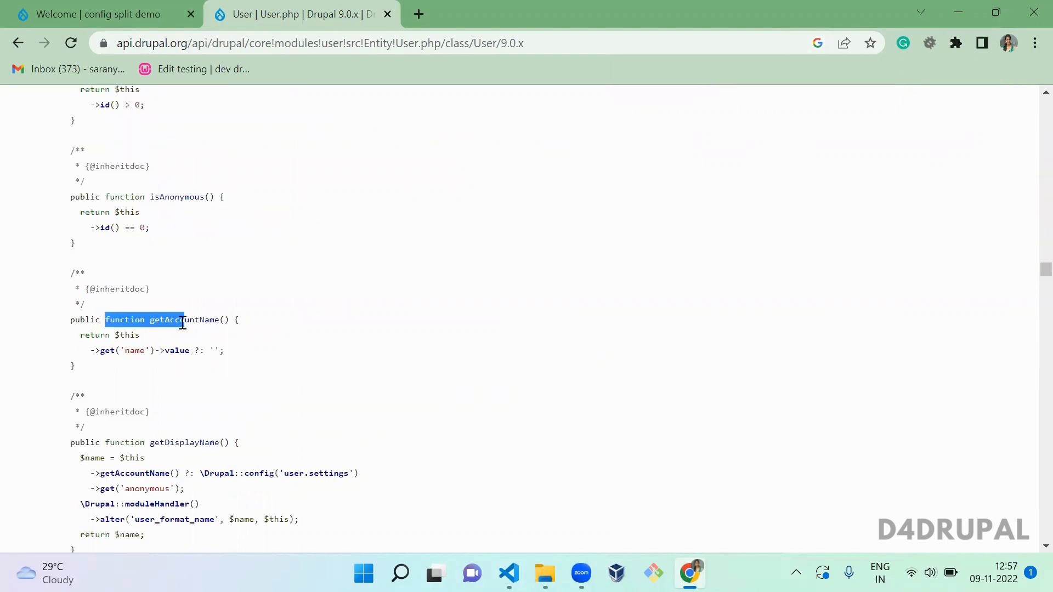
Highlight getAccountName and its return line, then go back to WelcomePage.php.
double_click(183, 319)
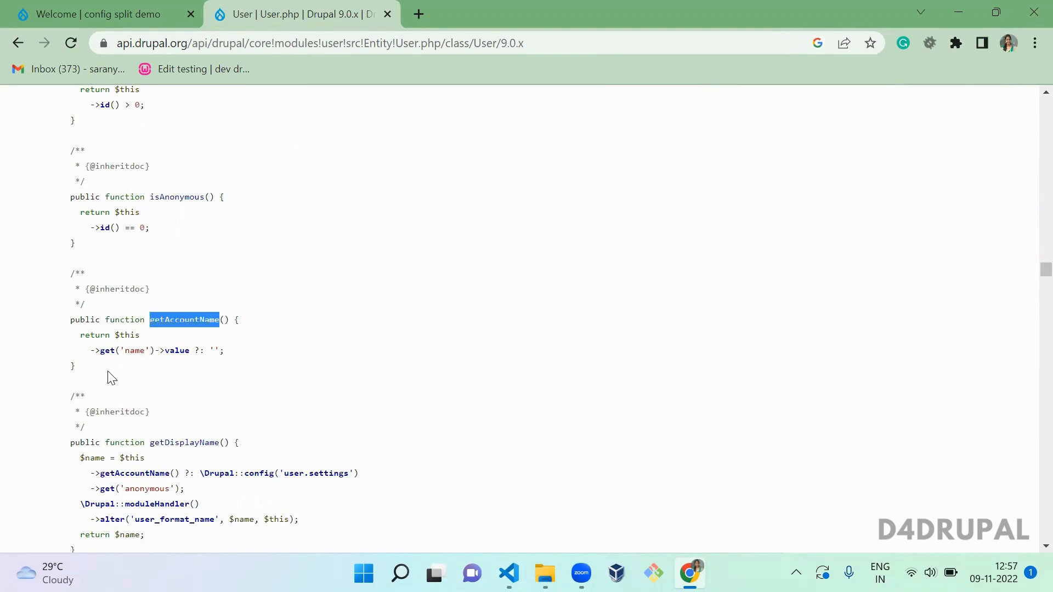
double_click(134, 349)
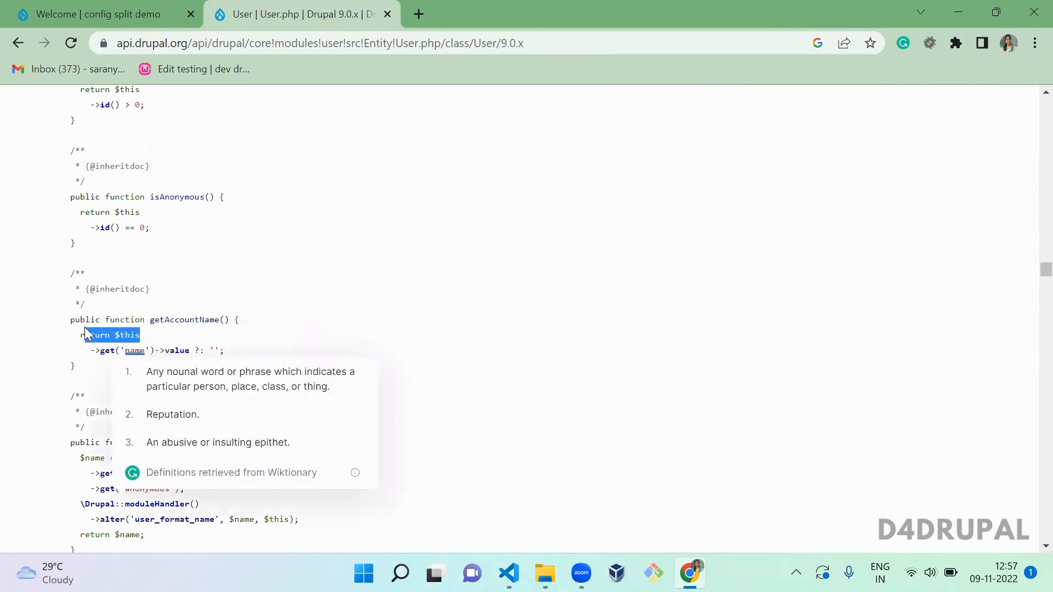
left_click(508, 573)
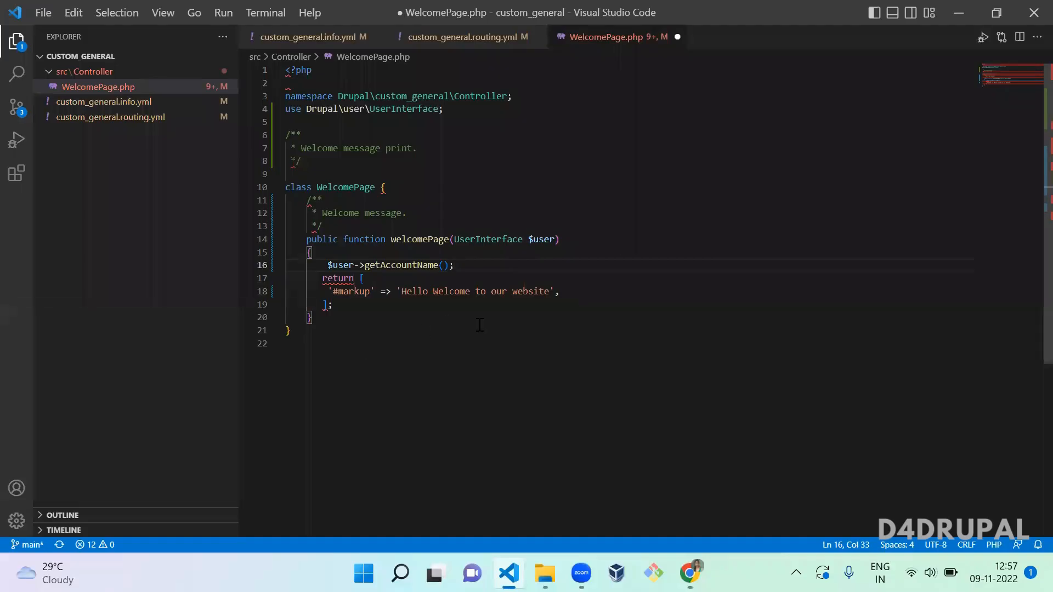
Store the account name in $username and build markup 'Hello ' . $username . ', Welcome to our website'.
left_click(329, 264)
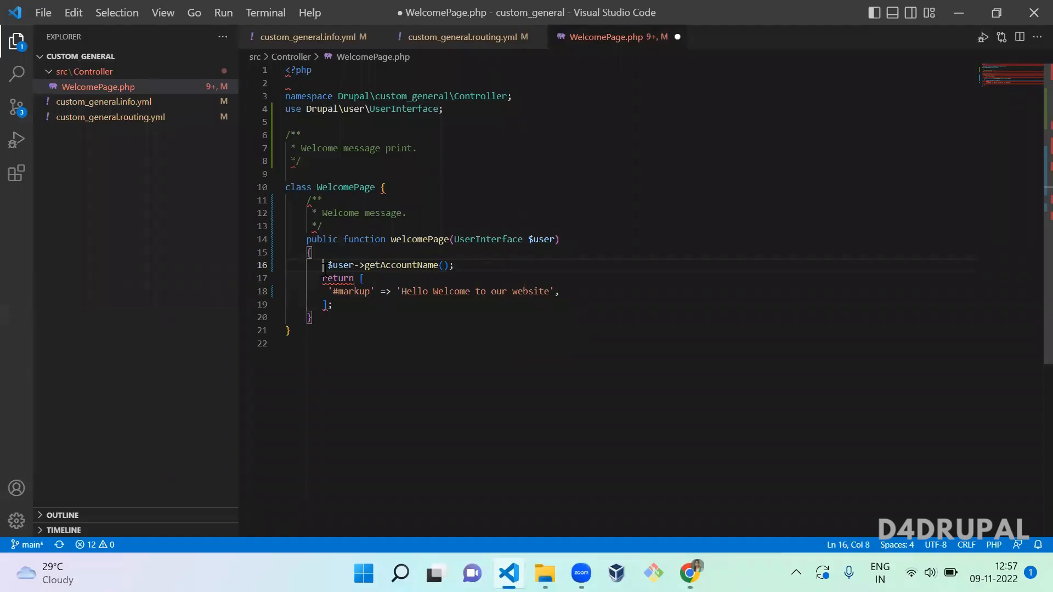
type("$username =")
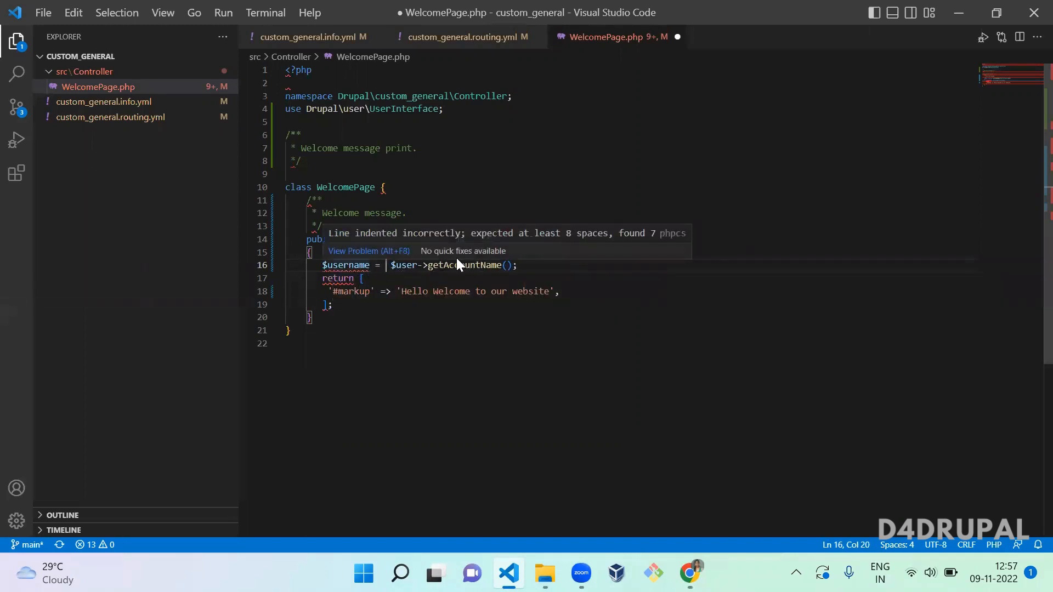
mouse_move(398, 282)
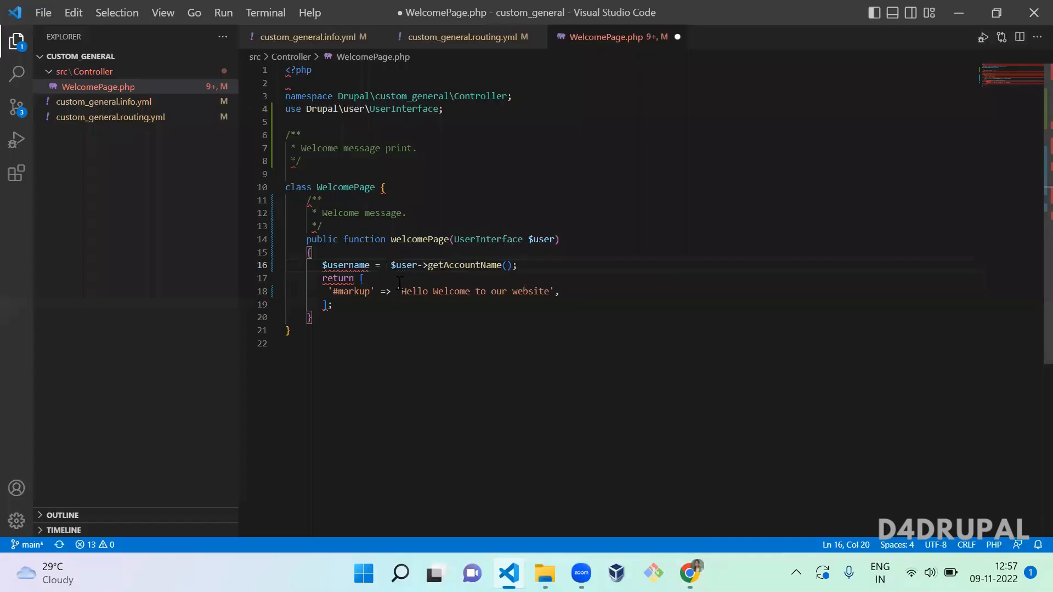
type(".")
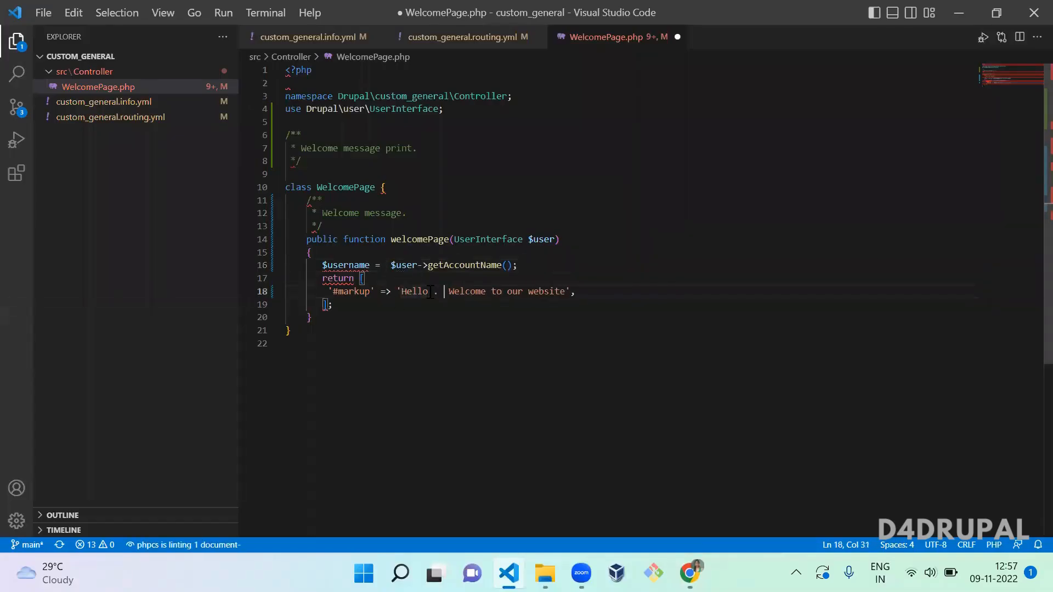
key("Backspace")
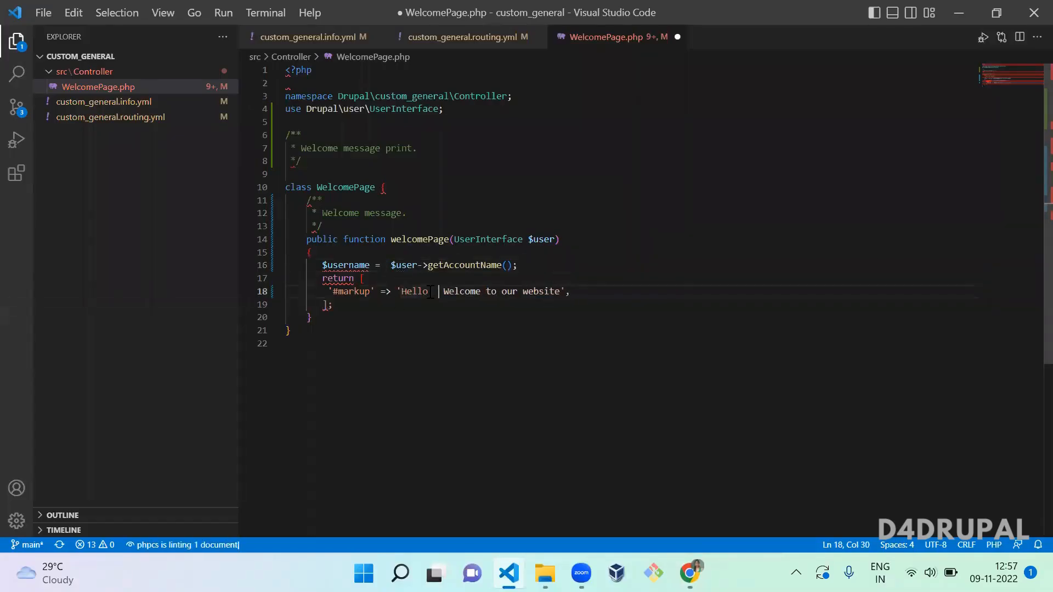
type(". .")
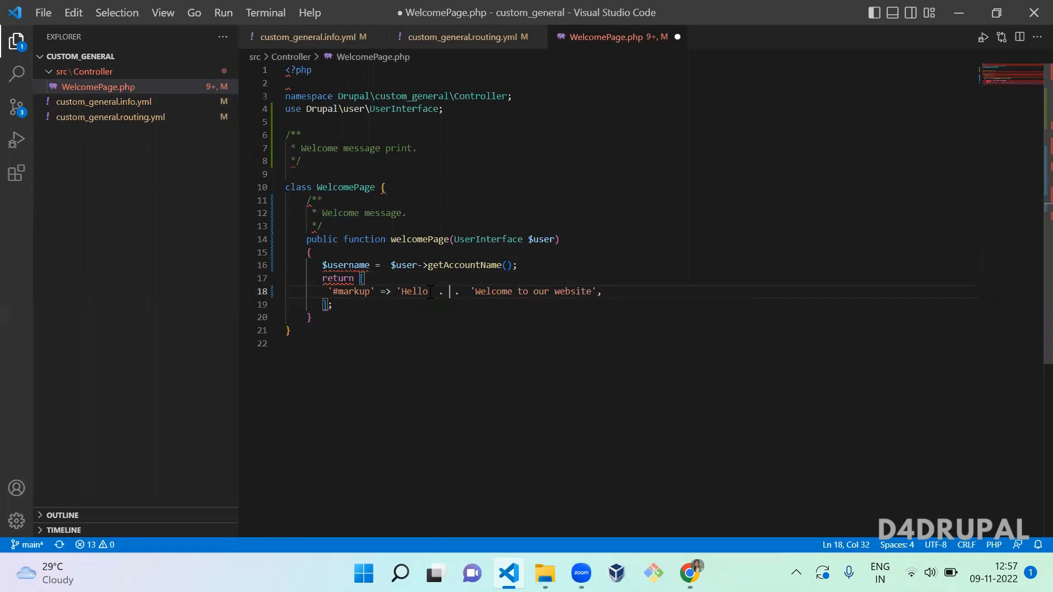
type("$username")
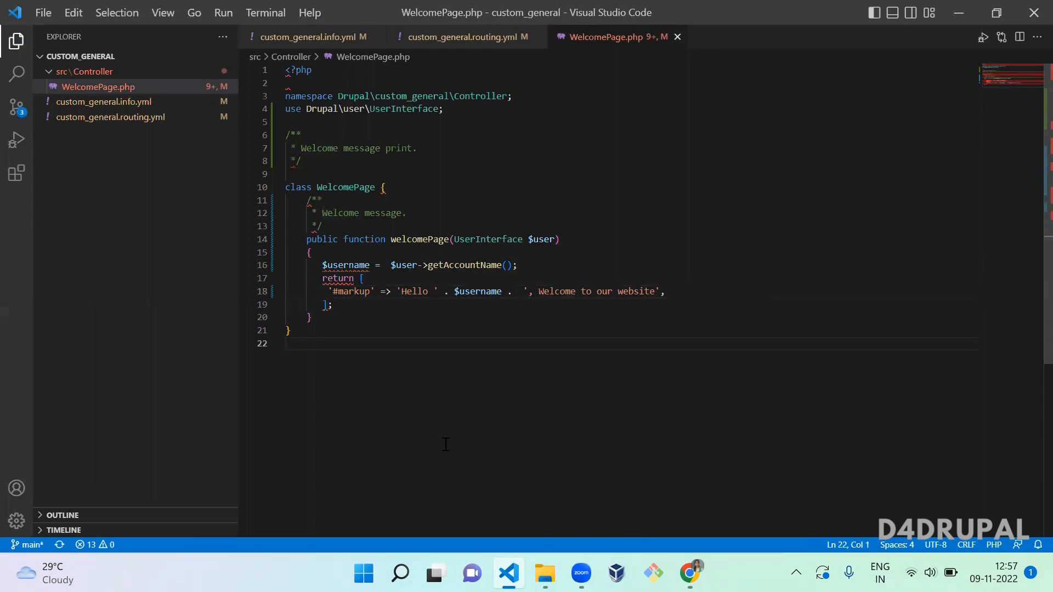
left_click(688, 573)
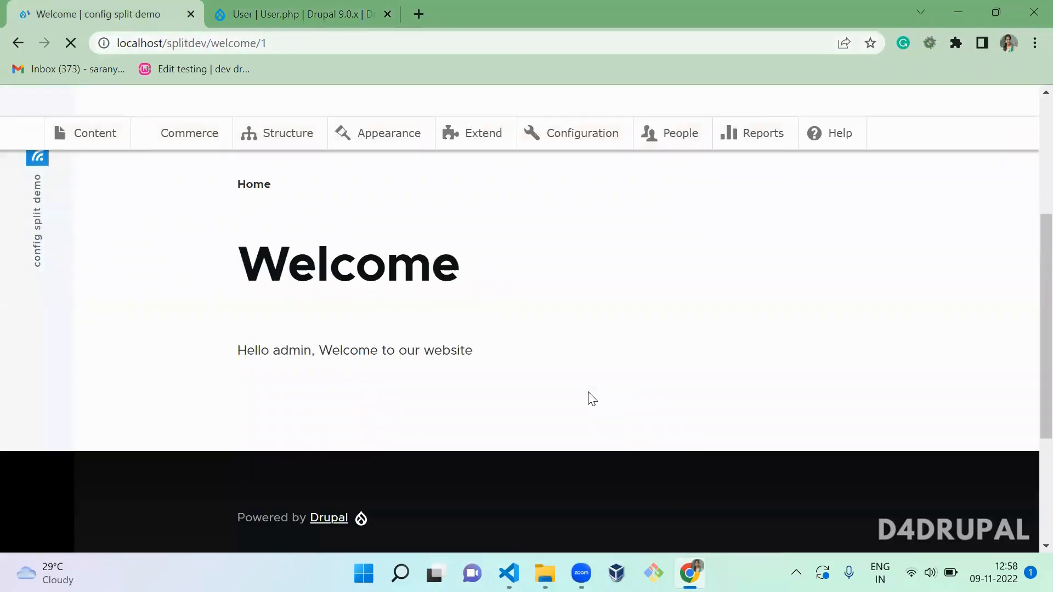
Reload /welcome/1 to confirm 'Hello admin, Welcome to our website' and return to the controller.
left_click(70, 43)
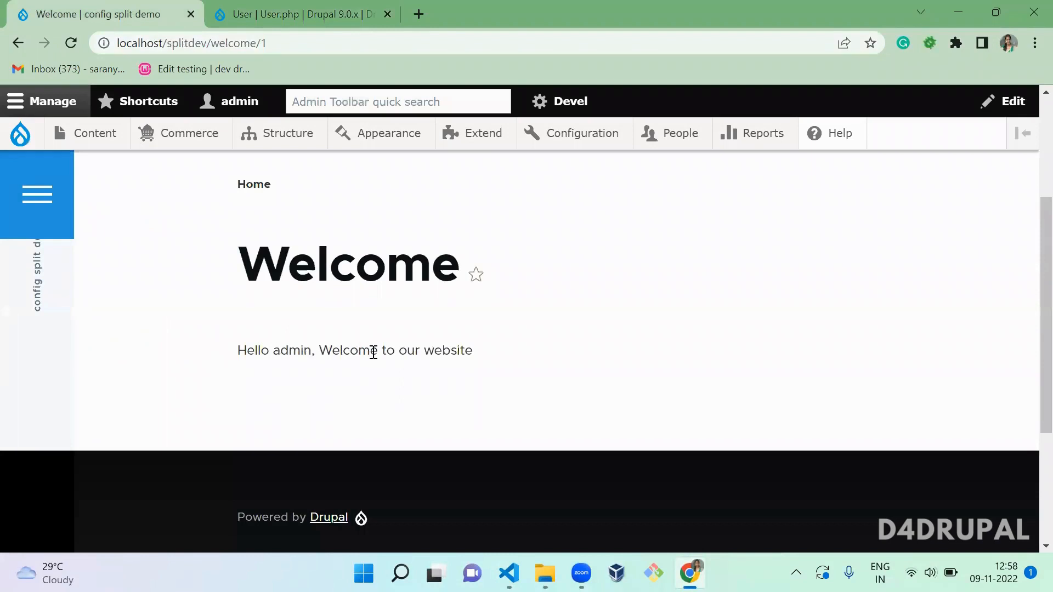
left_click(508, 572)
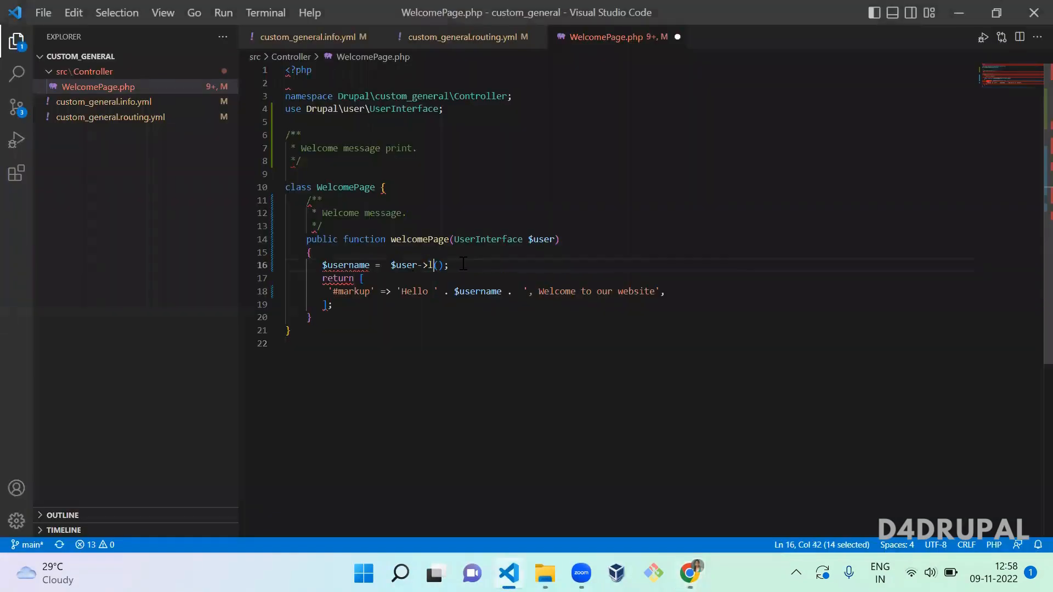
left_click(689, 573)
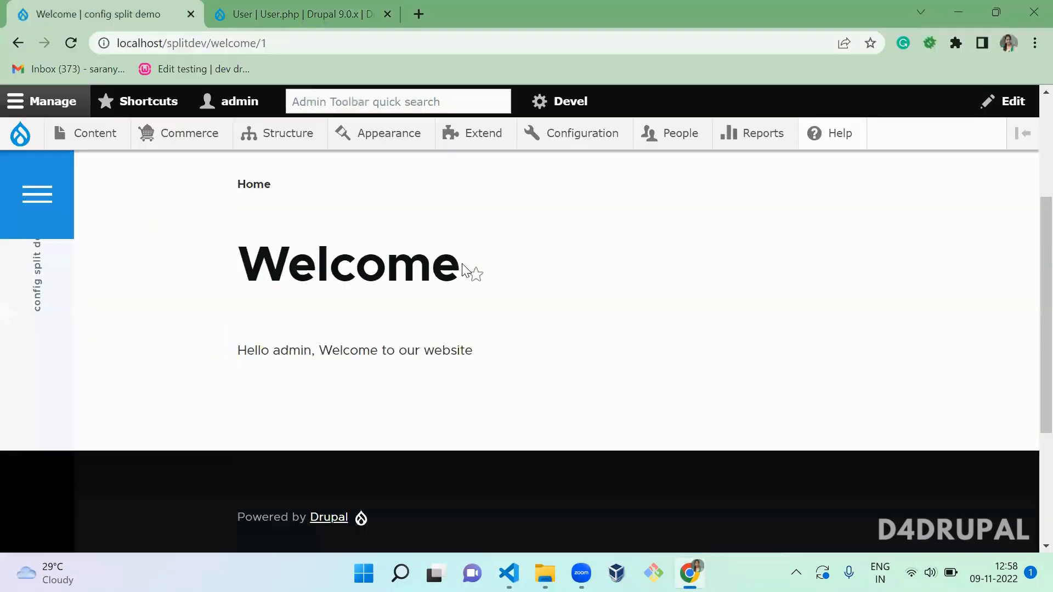
left_click(70, 43)
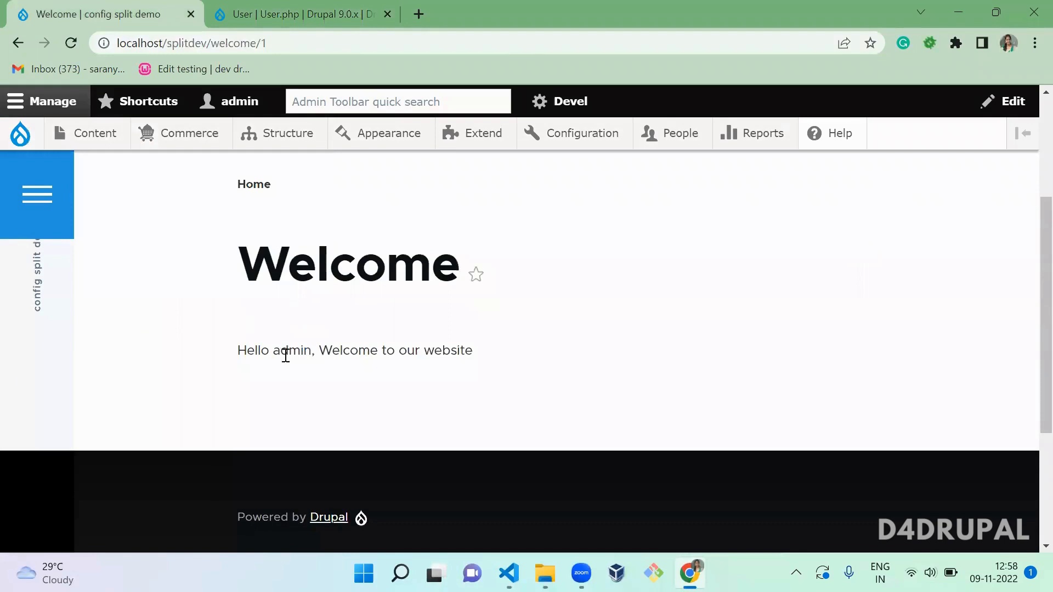
double_click(290, 349)
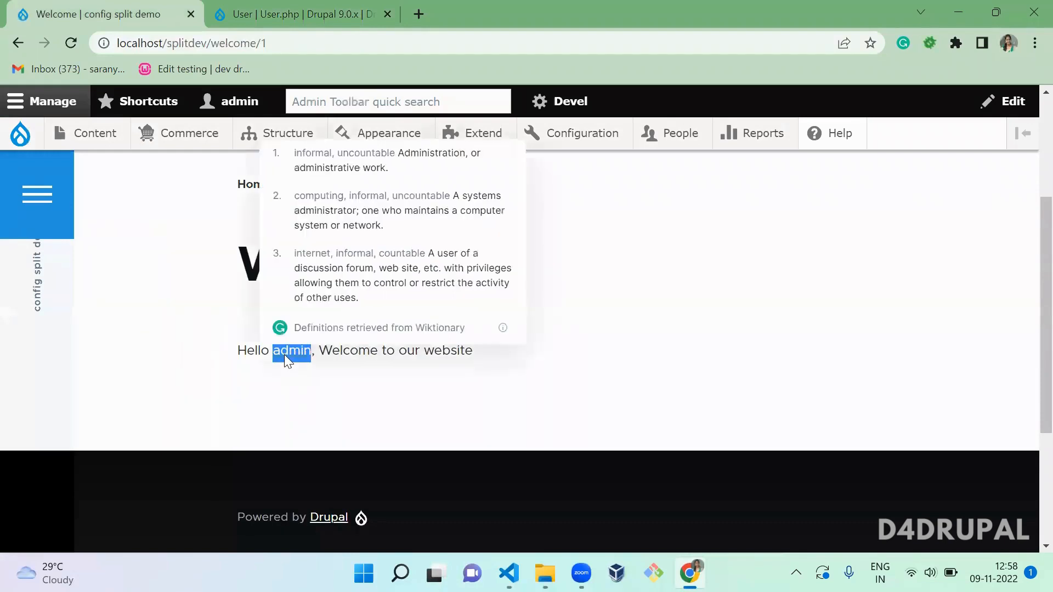
left_click(507, 572)
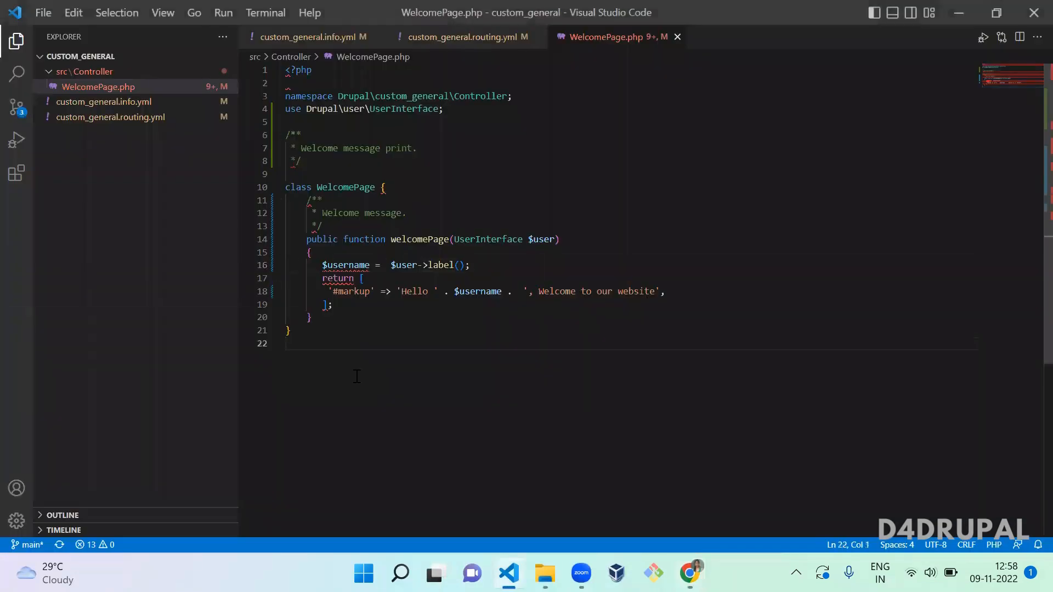